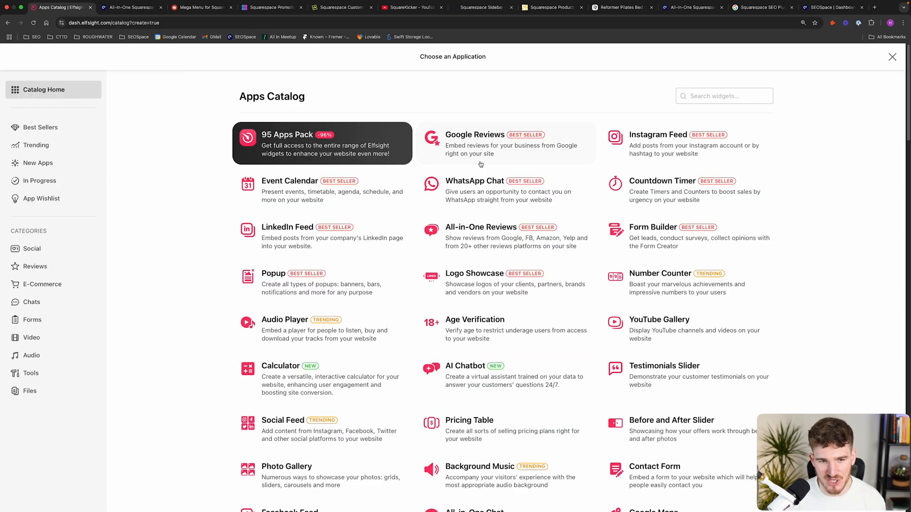
mouse_move(480, 311)
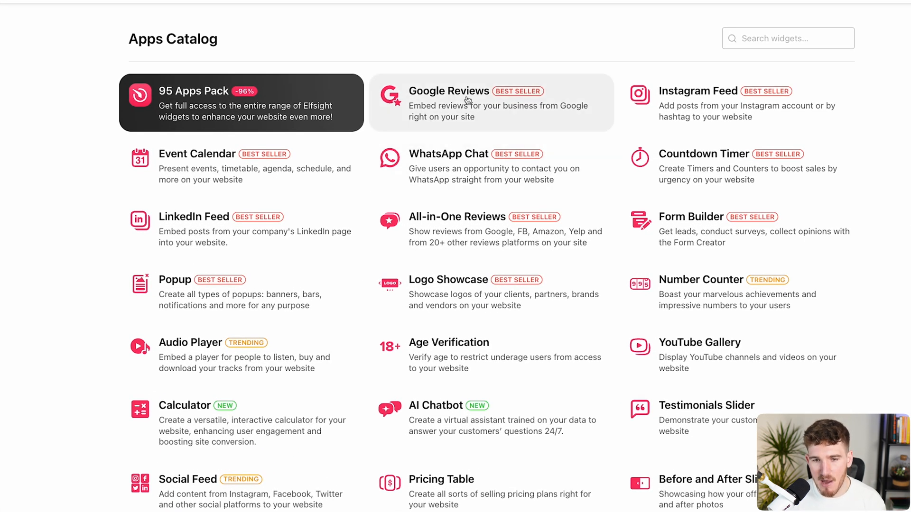
Step: Start a Google Reviews widget in Elfsight and compare the Carousel and Badge templates before choosing Simple Carousel
click(448, 103)
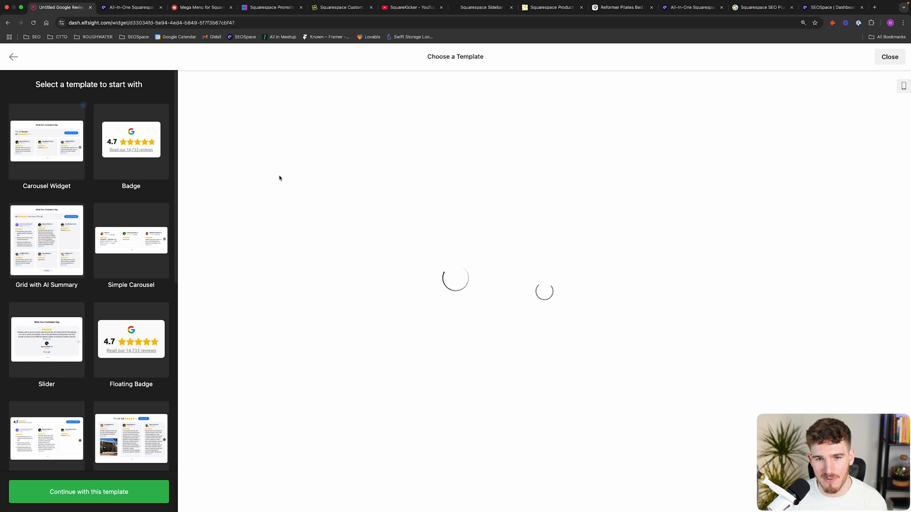
click(47, 141)
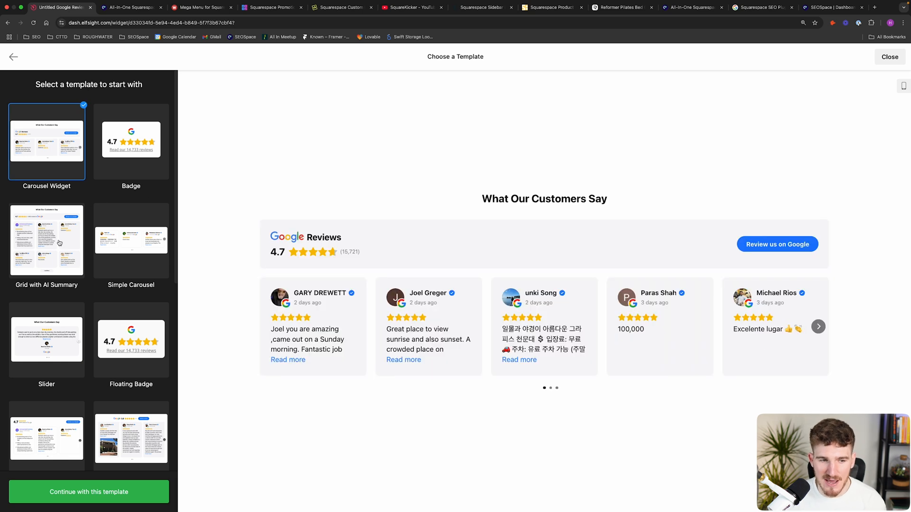
mouse_move(48, 159)
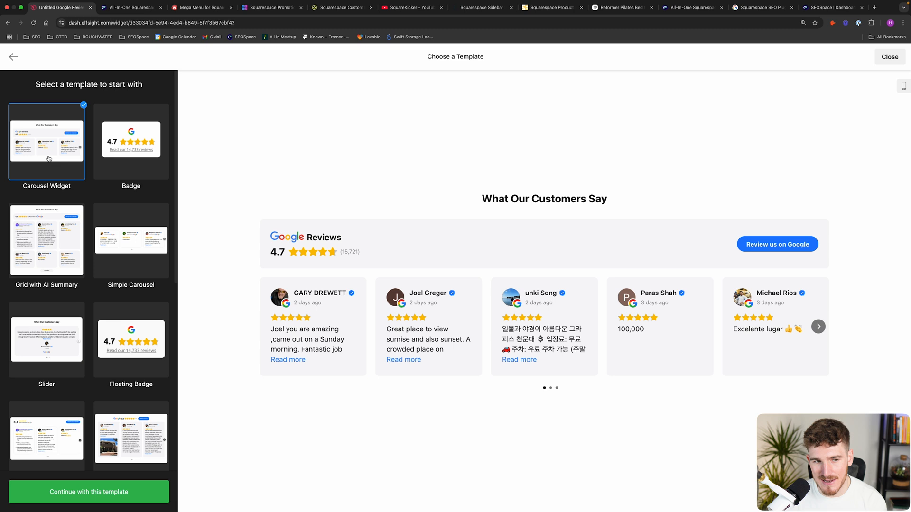
mouse_move(134, 151)
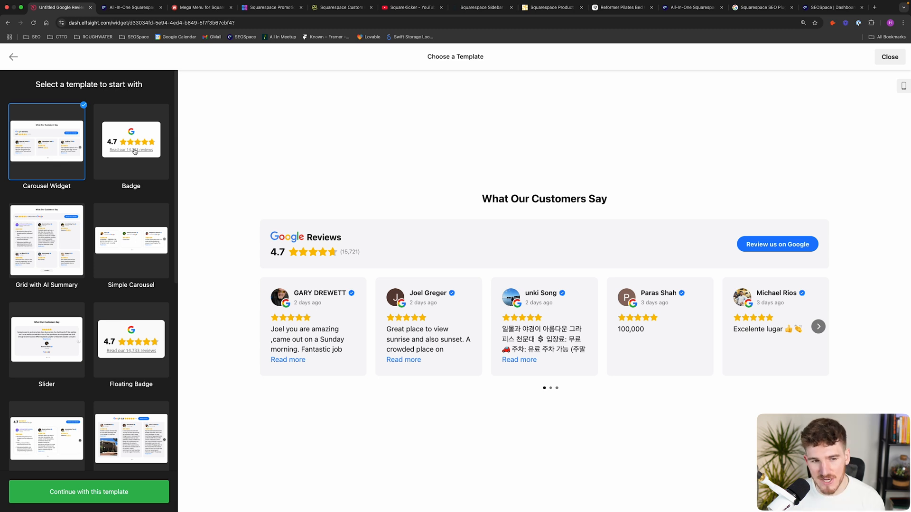
click(130, 141)
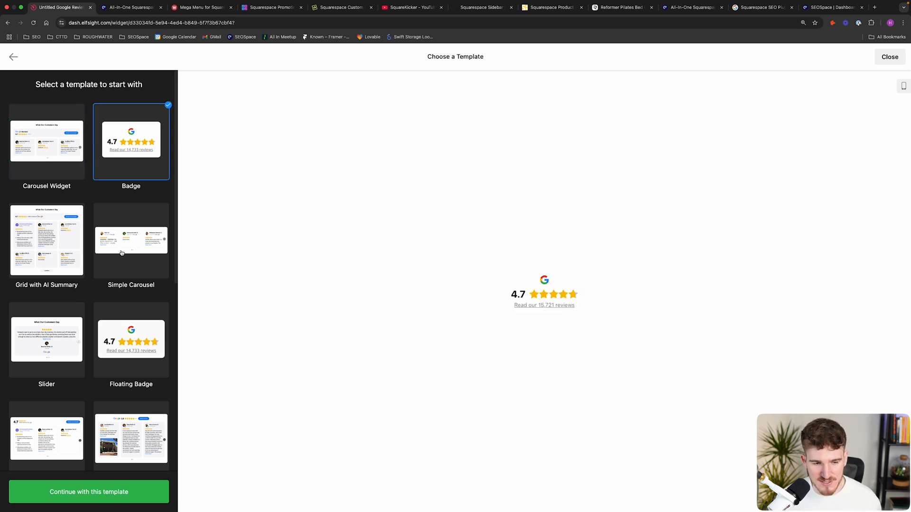
scroll(down, 3)
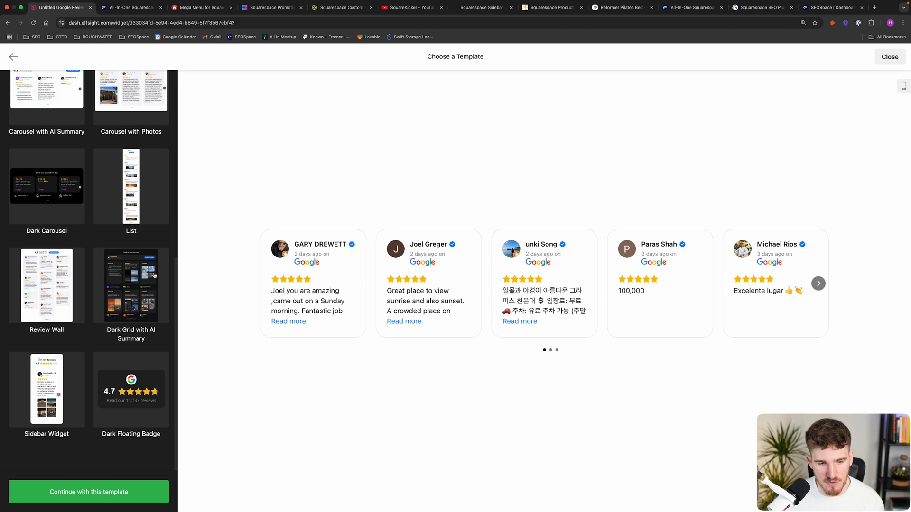
scroll(up, 3)
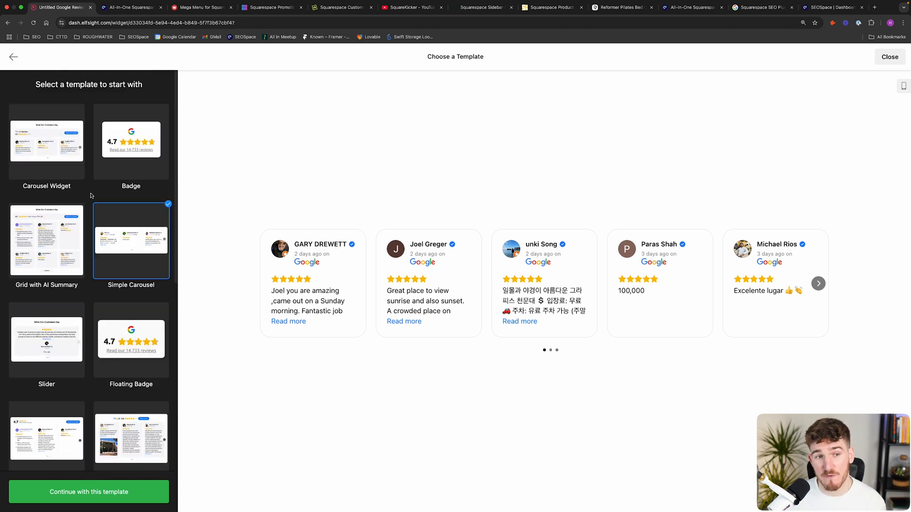
Step: Browse the seospace.co homepage down to the What Our Customers Say 5.0 Google reviews section
click(128, 7)
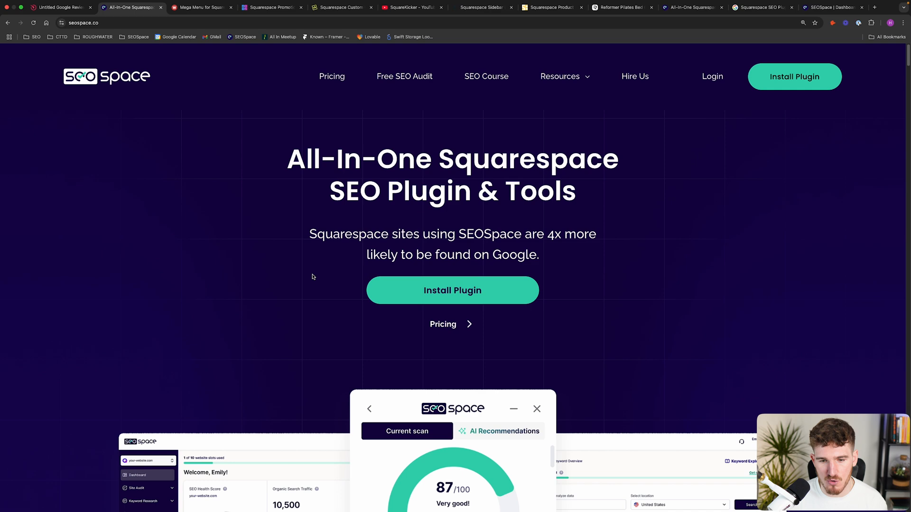
scroll(down, 3)
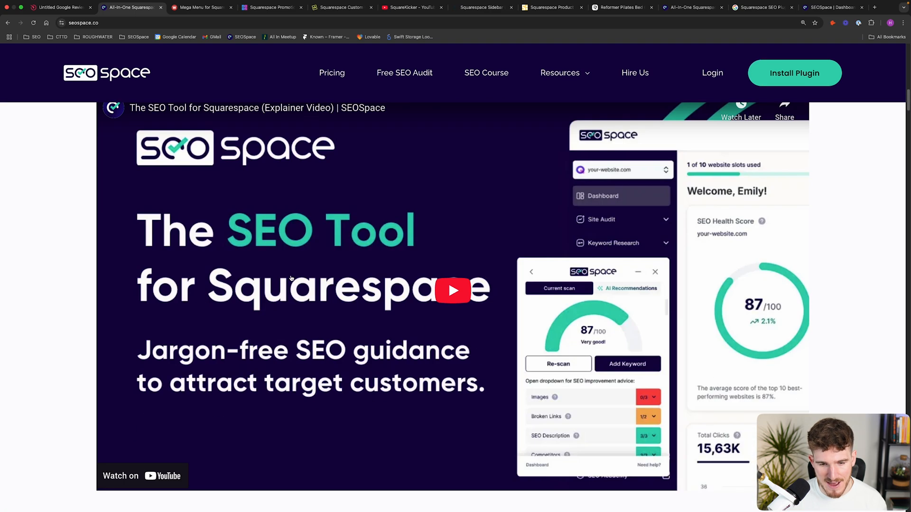
scroll(down, 3)
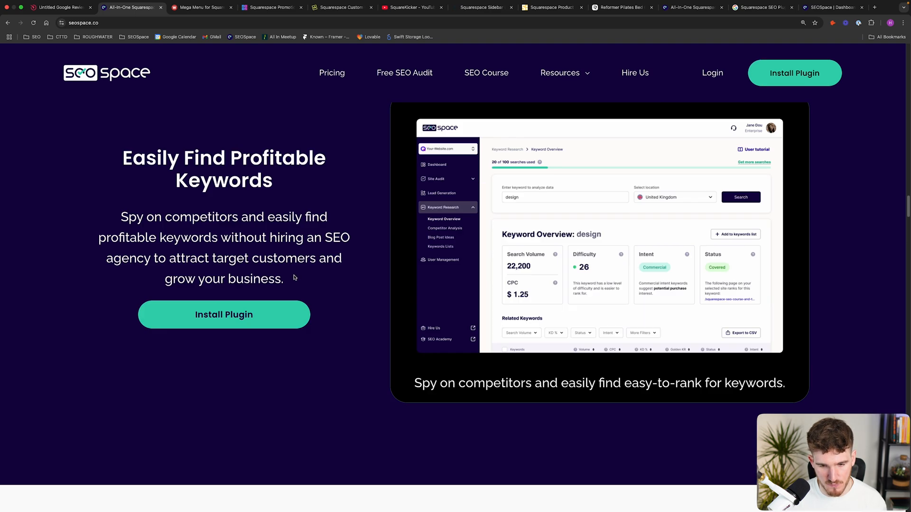
scroll(down, 3)
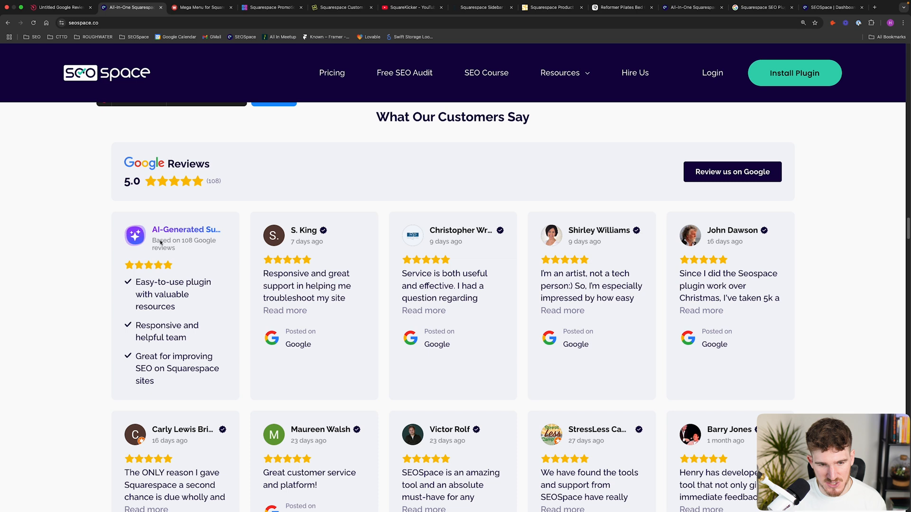
scroll(down, 3)
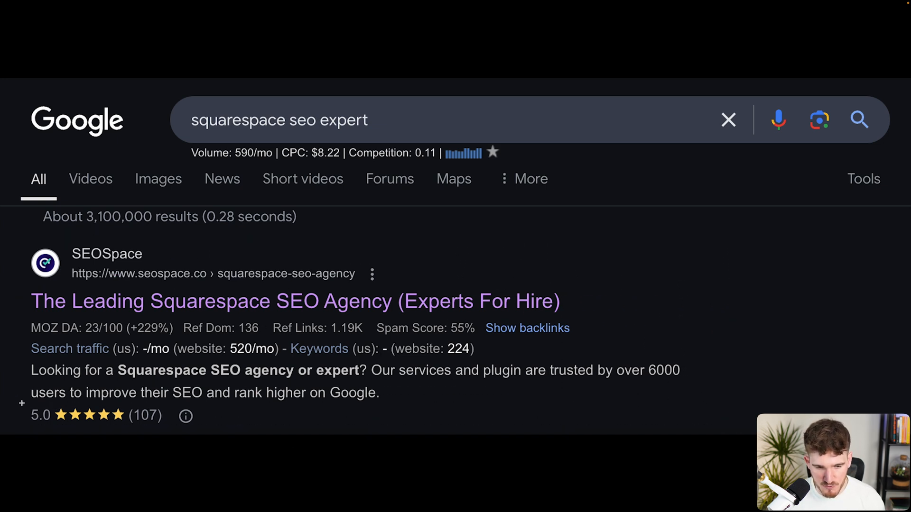
click(68, 415)
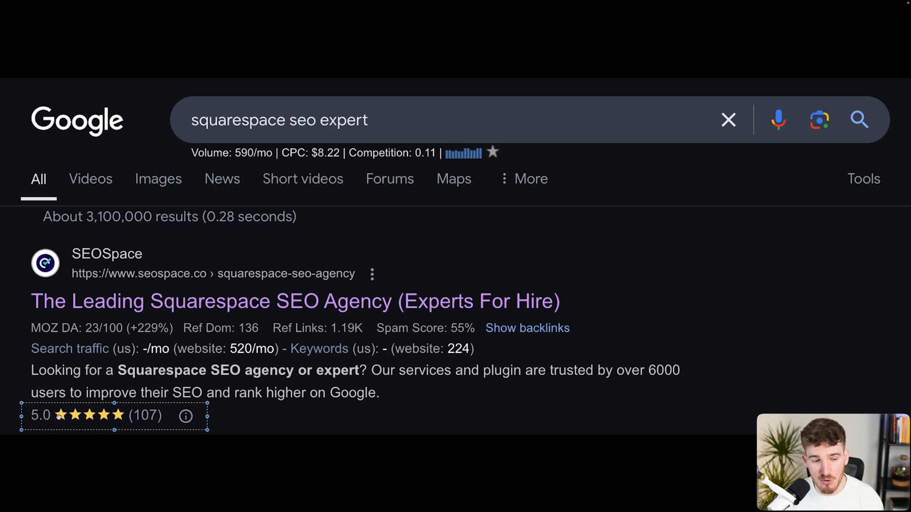
mouse_move(91, 387)
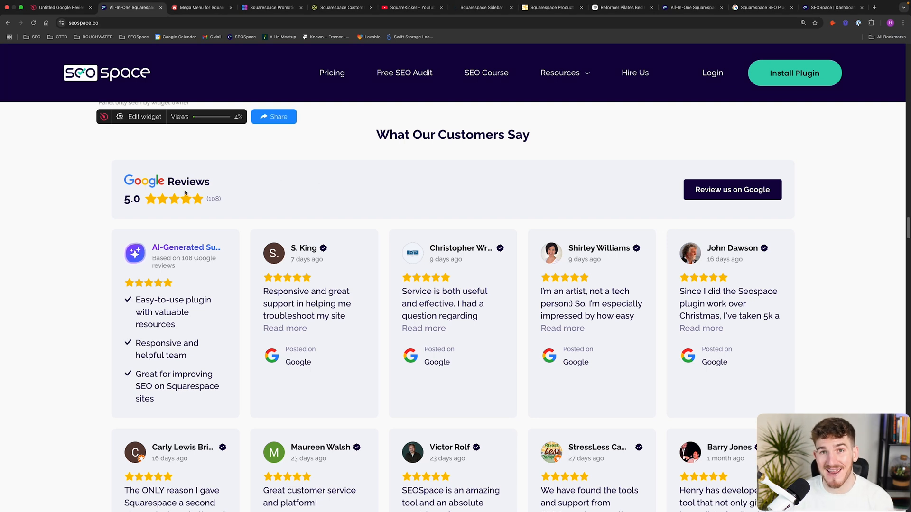
mouse_move(103, 202)
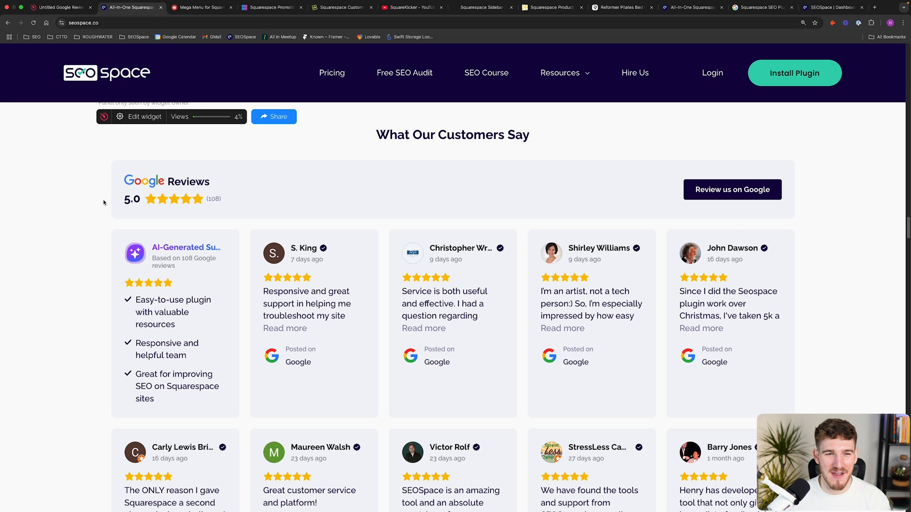
Step: Switch from SEOSpace reviews to the Will Myers Mega Menu for Squarespace 7.1 page
click(201, 6)
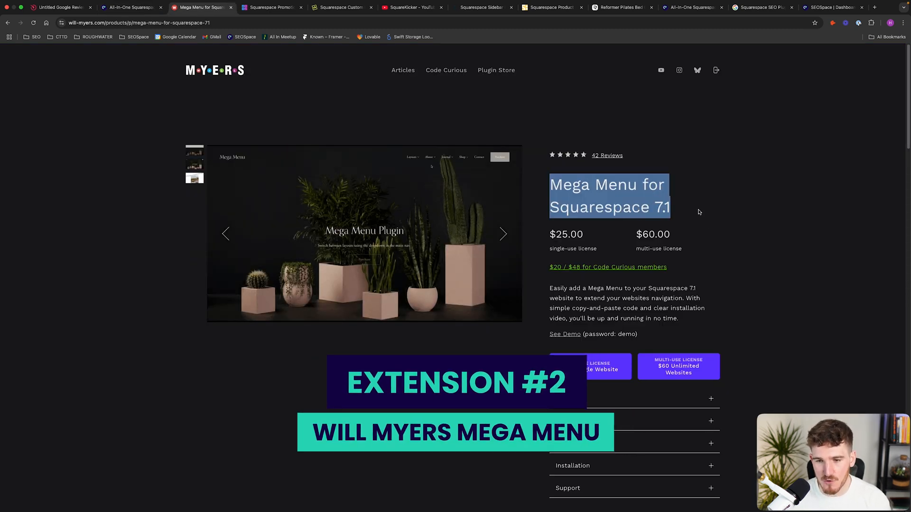
Step: Review the Mega Menu pricing options, then show SEOSpace's resources dropdown as a mega menu example
click(503, 233)
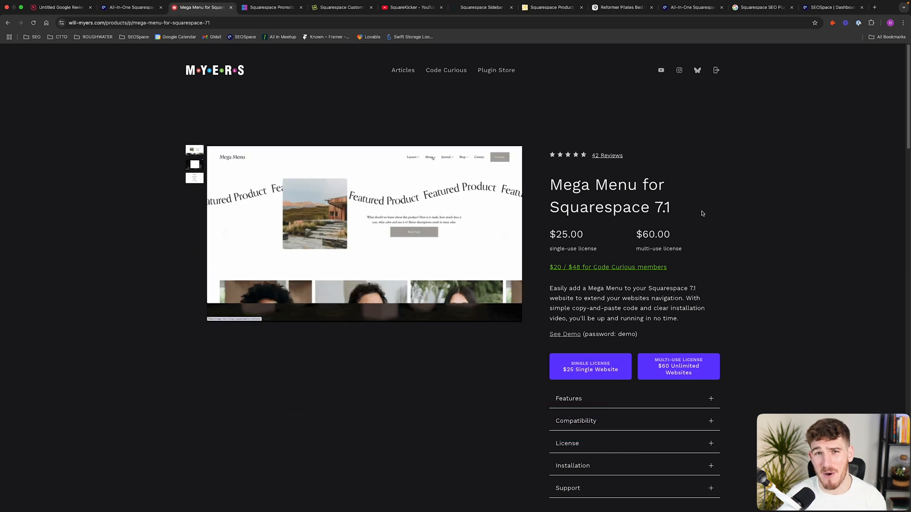
click(194, 164)
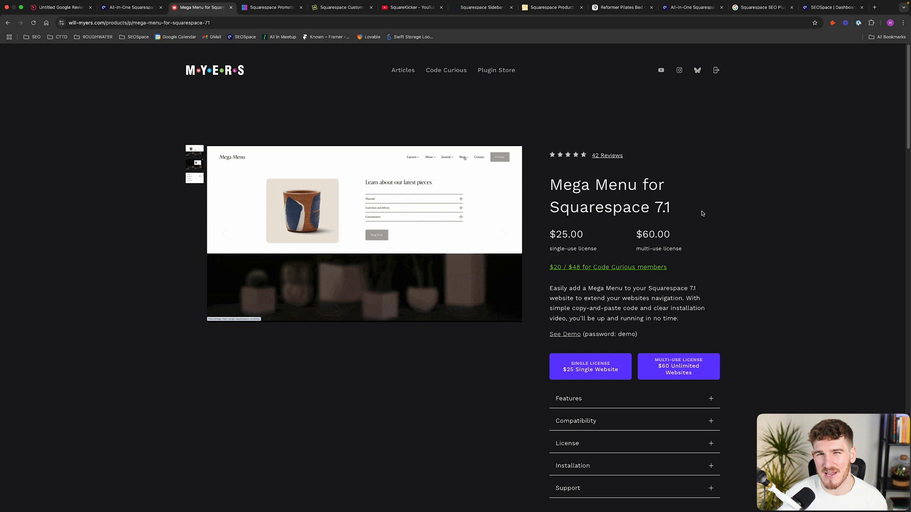
click(503, 233)
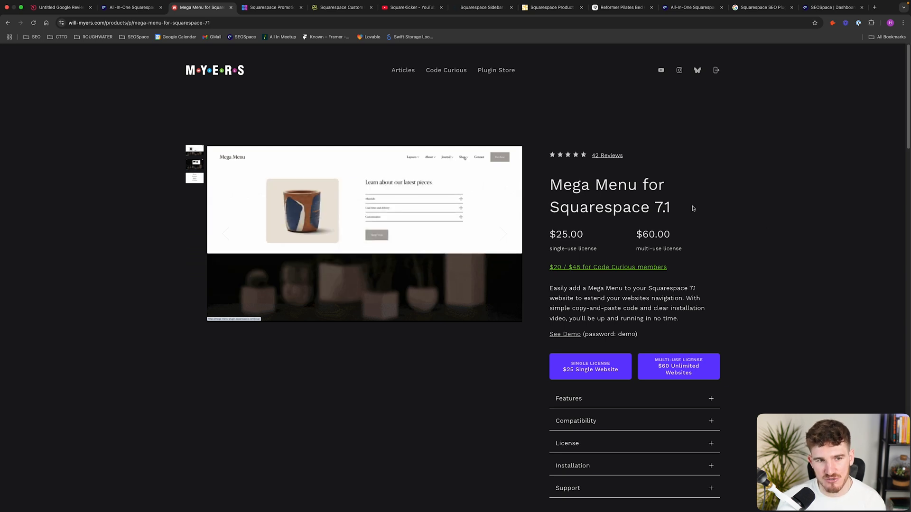
click(129, 6)
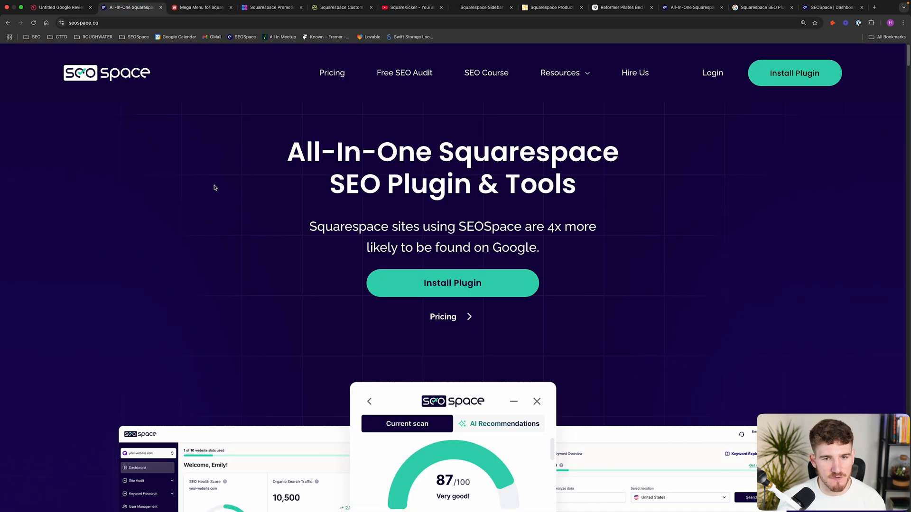
click(560, 75)
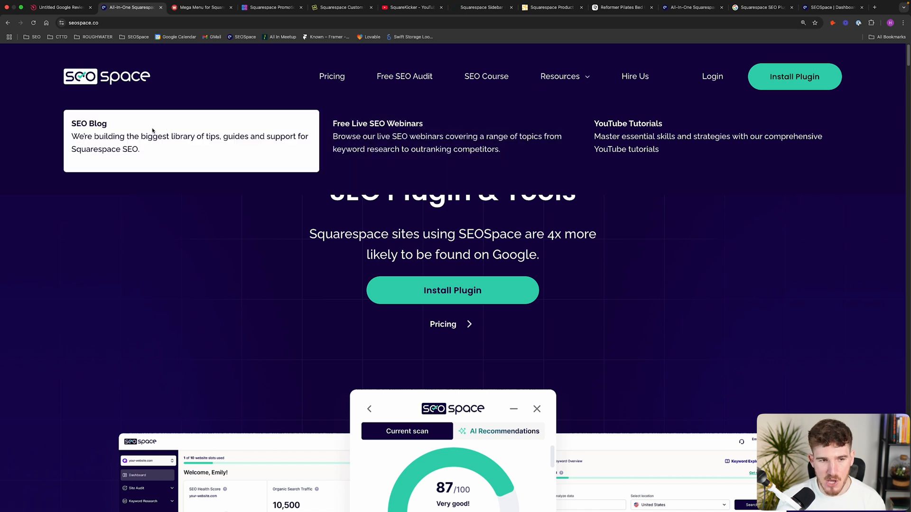
mouse_move(657, 142)
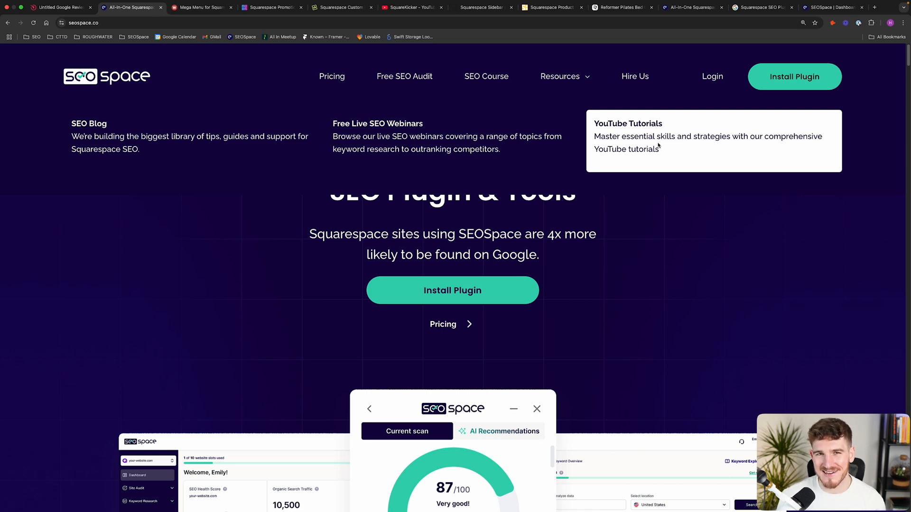
Step: Compare the Mega Menu page against SEOSpace again, then move on to the Promotional Pop-up 2.0 page
click(200, 8)
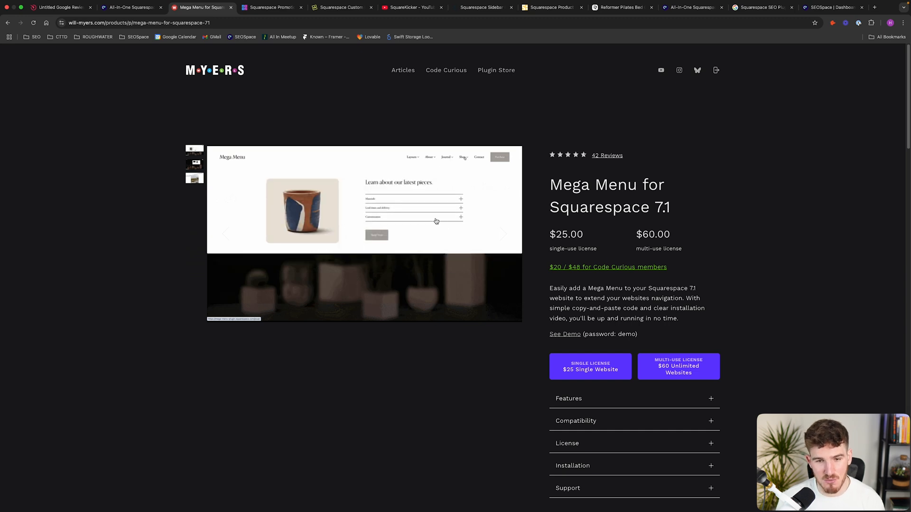
click(502, 233)
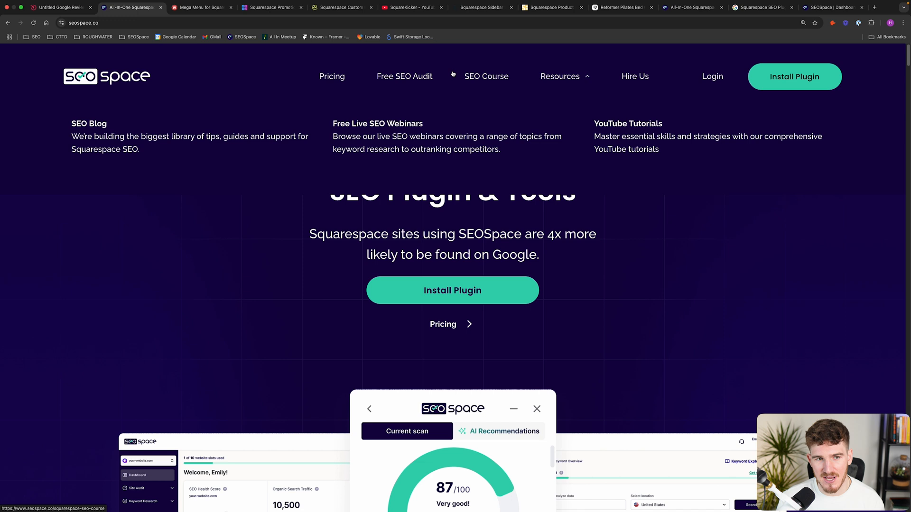
click(202, 8)
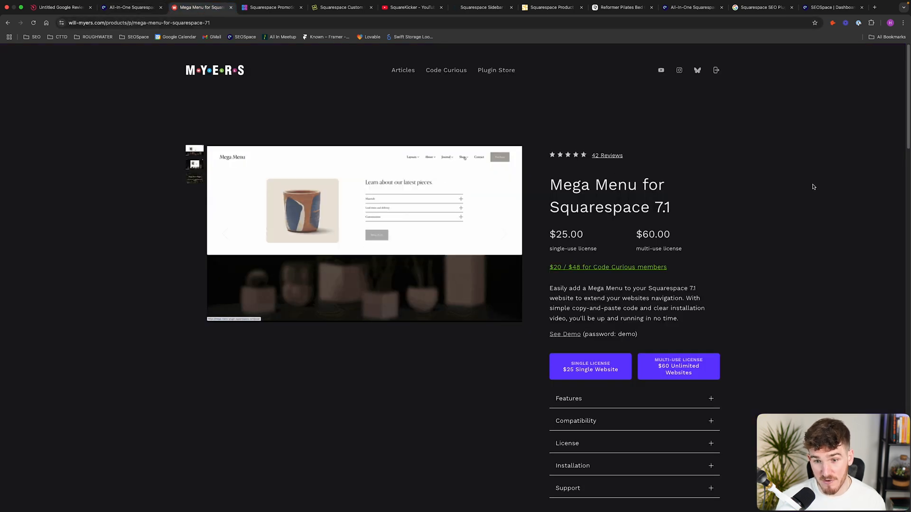
click(446, 69)
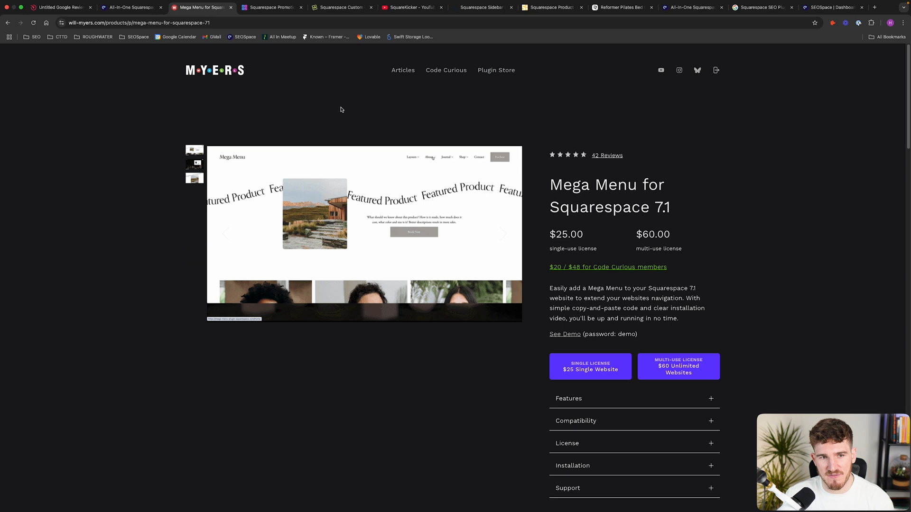
click(271, 6)
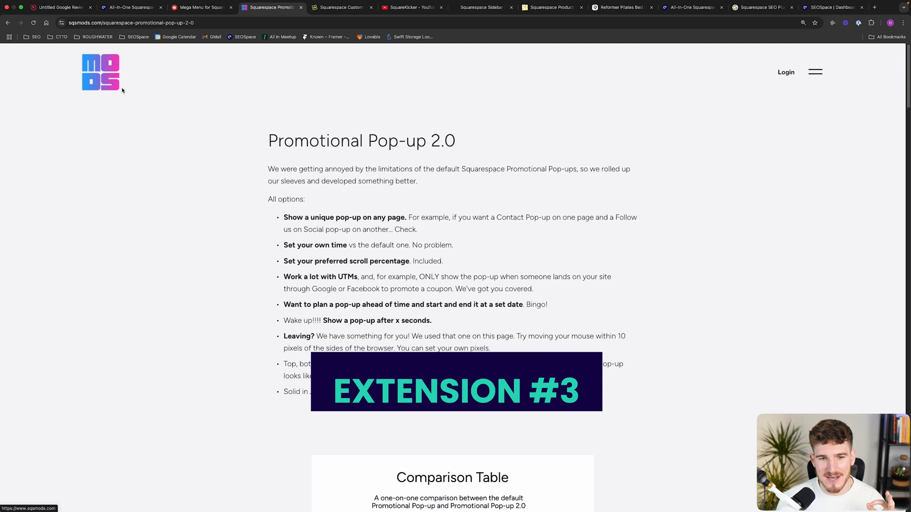
mouse_move(487, 152)
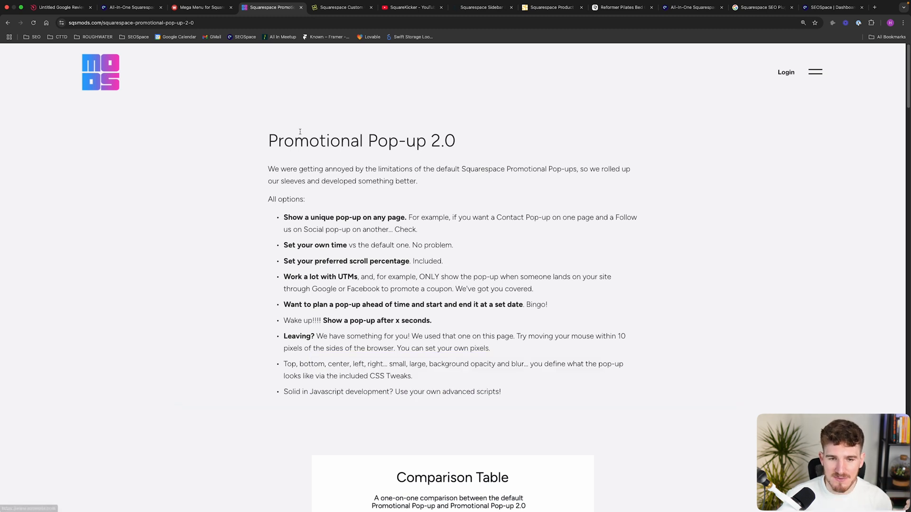
scroll(down, 3)
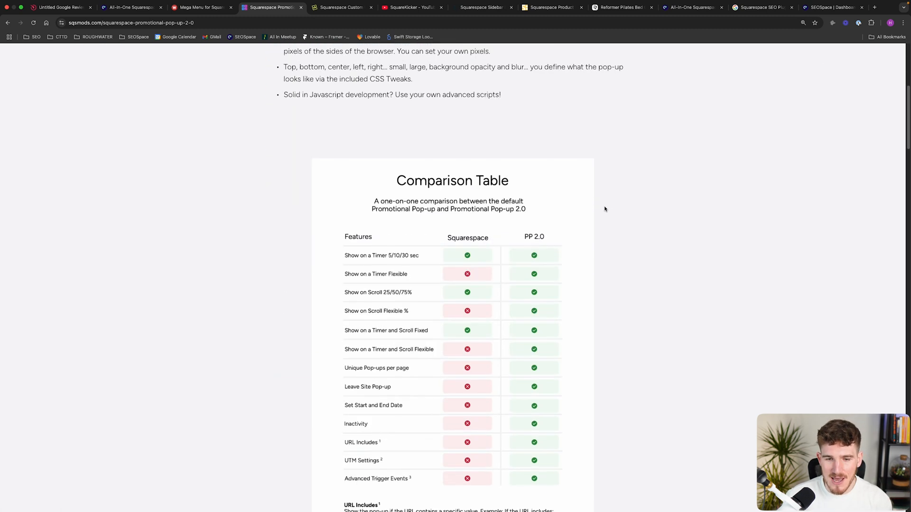
scroll(down, 3)
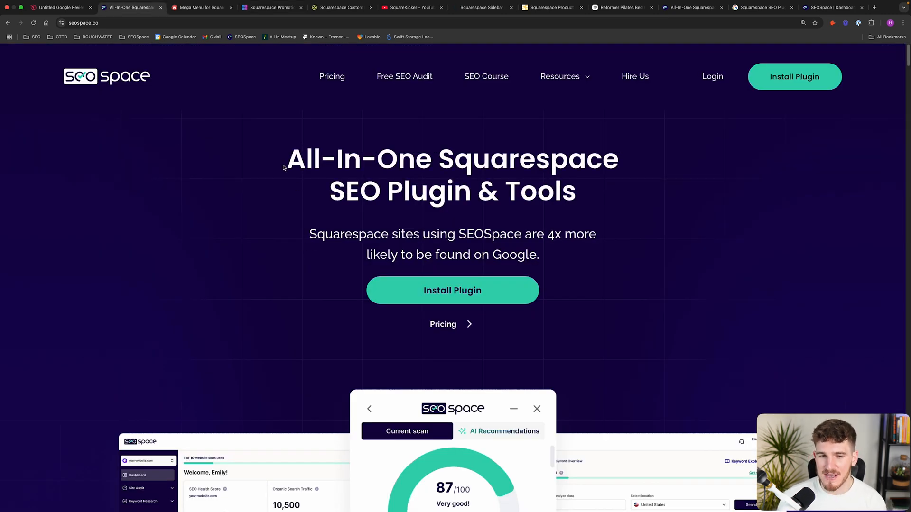
mouse_move(473, 192)
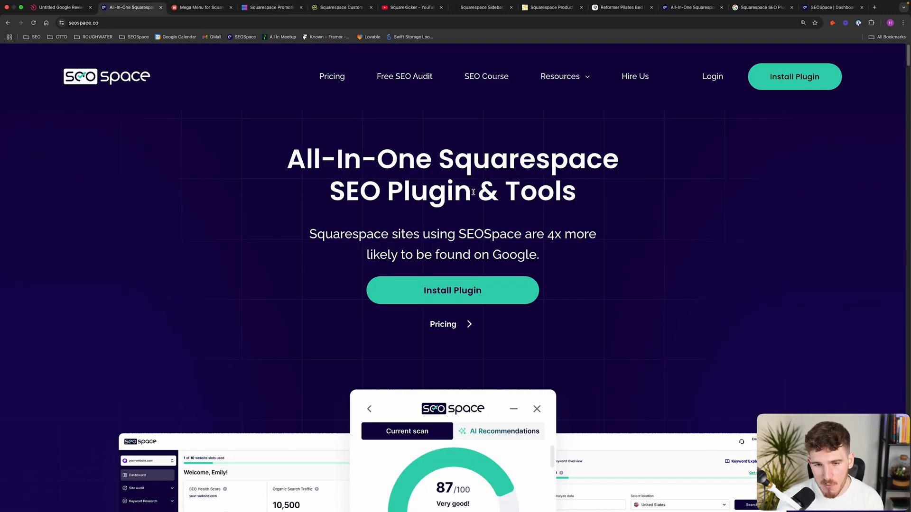
mouse_move(658, 267)
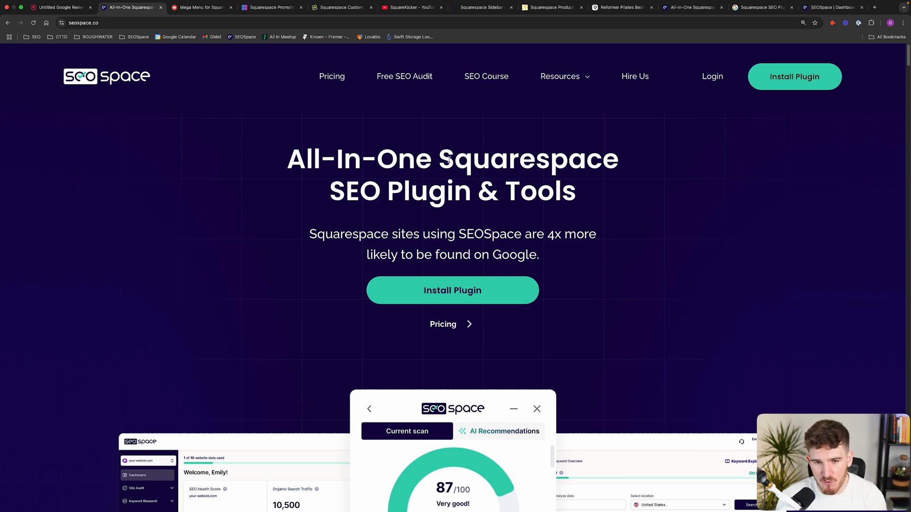
mouse_move(486, 82)
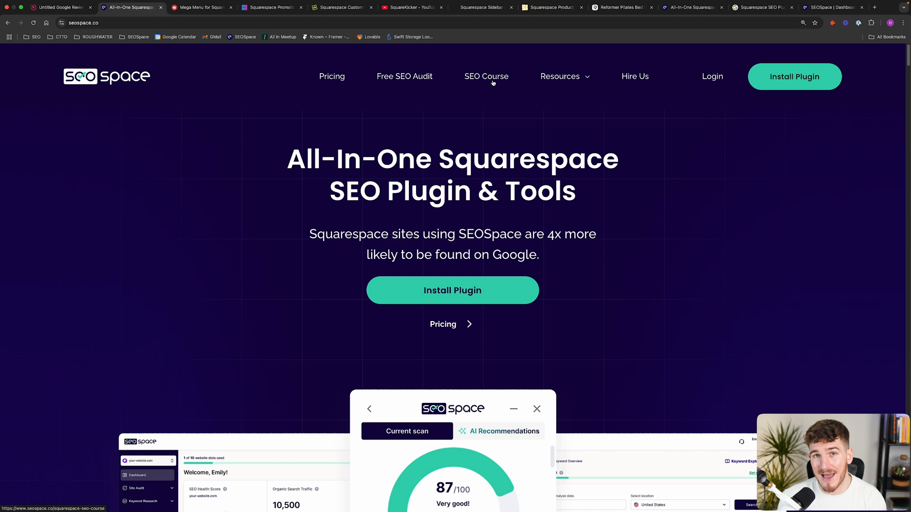
click(270, 7)
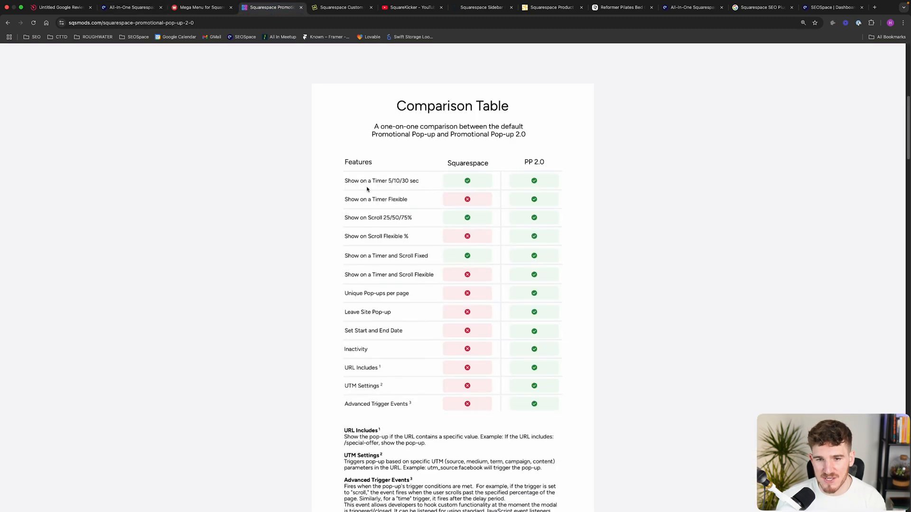
scroll(up, 3)
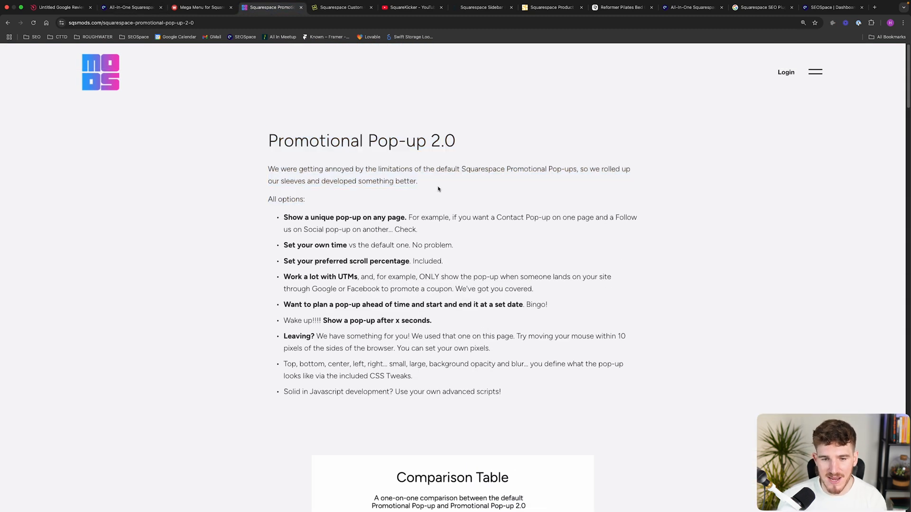
mouse_move(253, 152)
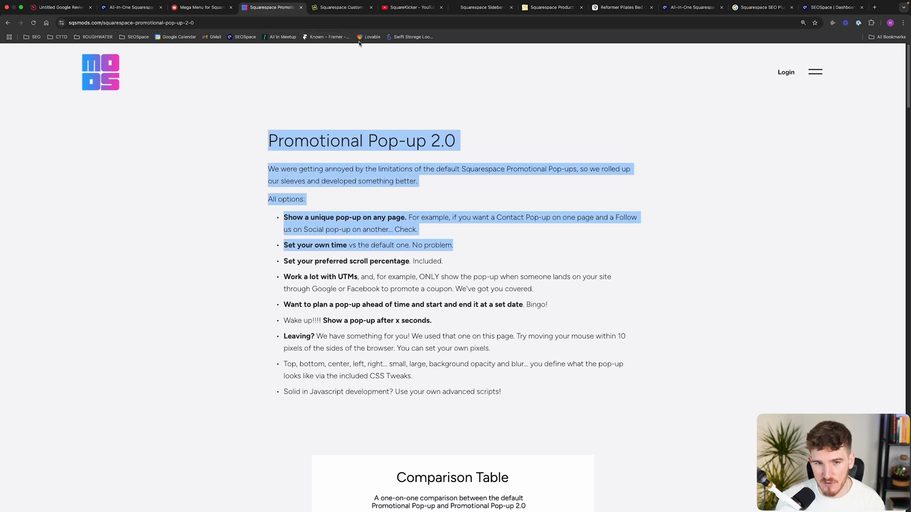
click(479, 191)
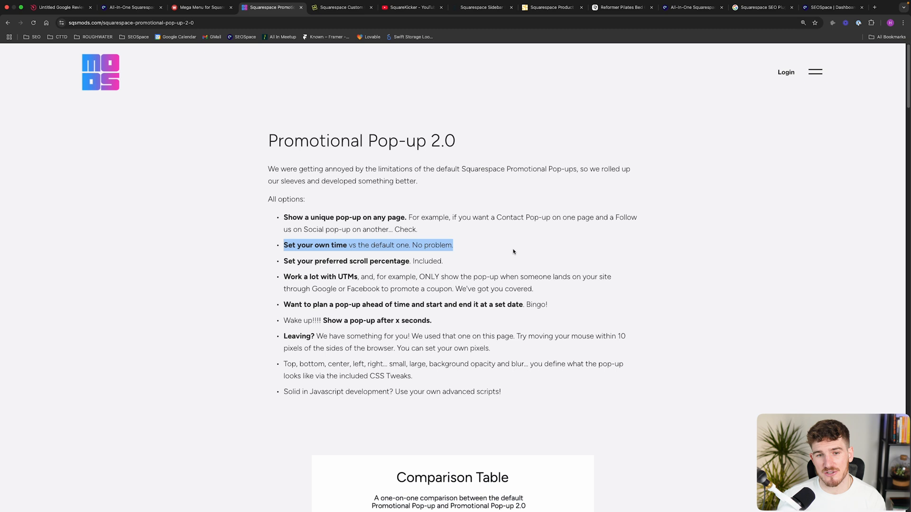
mouse_move(219, 89)
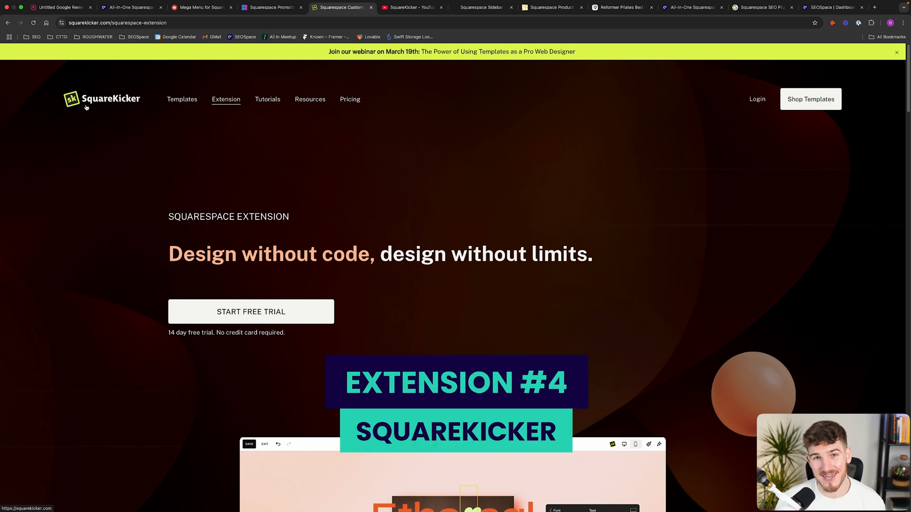
mouse_move(123, 175)
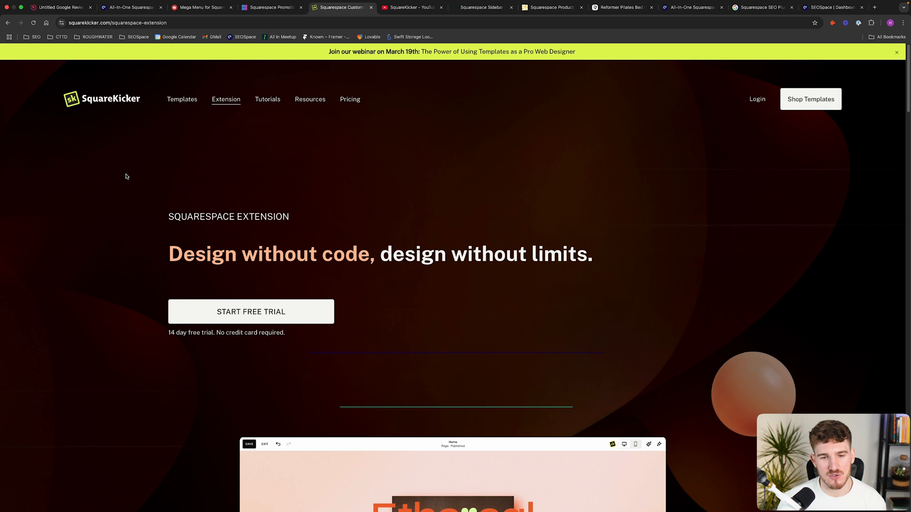
mouse_move(164, 251)
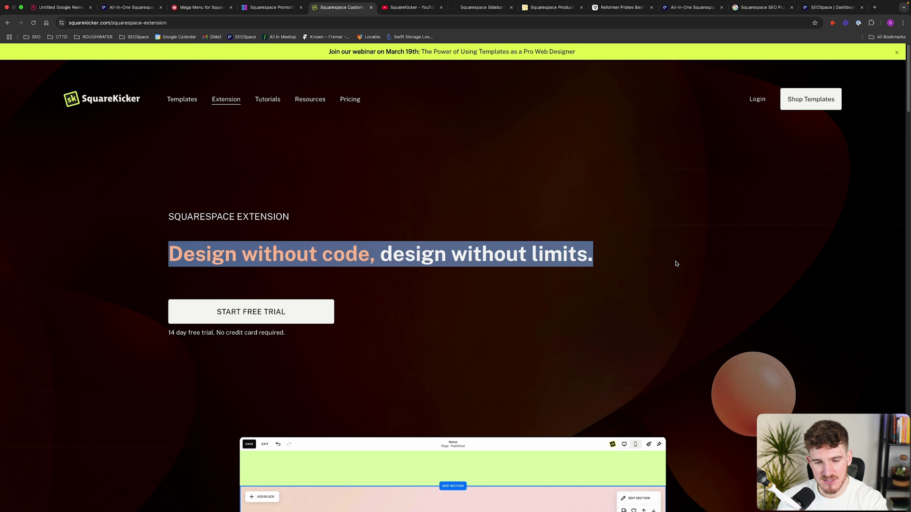
Step: Browse the SquareKicker extension page and preview its Horizontal Scrolling tool
scroll(down, 3)
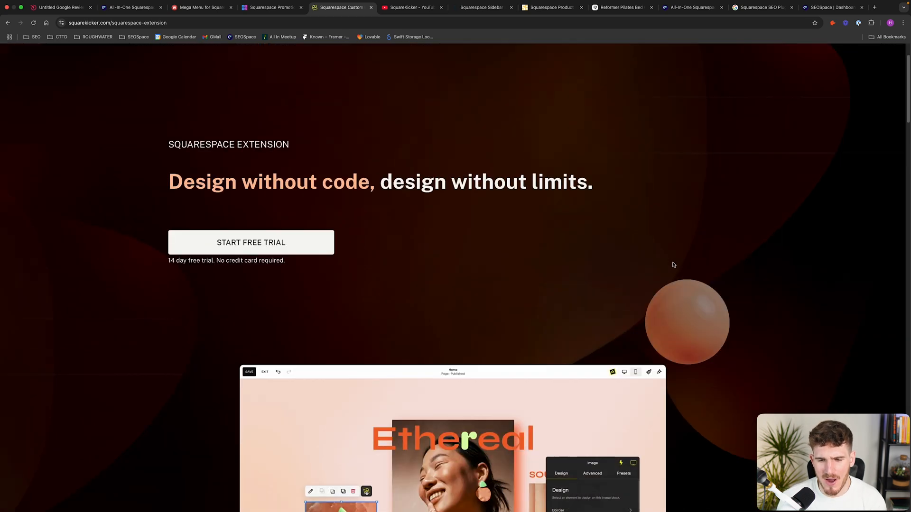
scroll(down, 3)
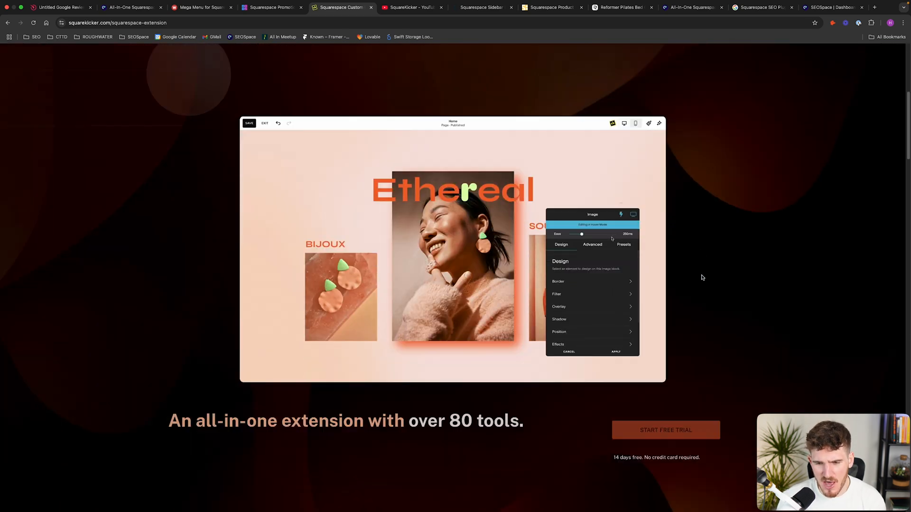
scroll(down, 3)
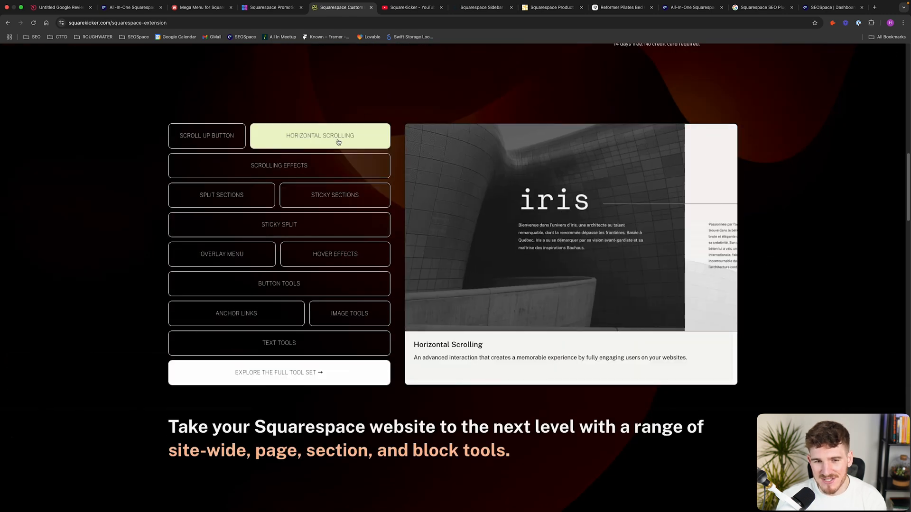
click(279, 224)
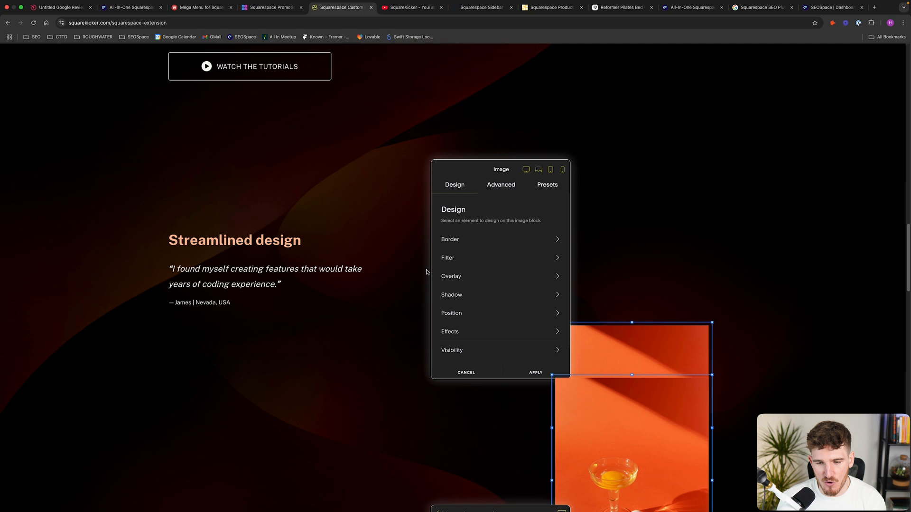
click(500, 185)
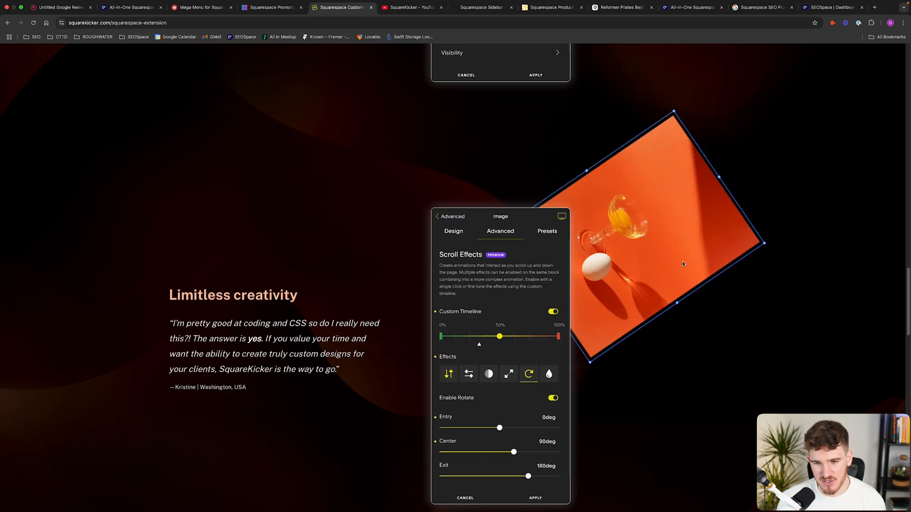
Step: Continue down the SquareKicker page to the Start Your Free Trial section, then go to its YouTube channel videos
scroll(down, 3)
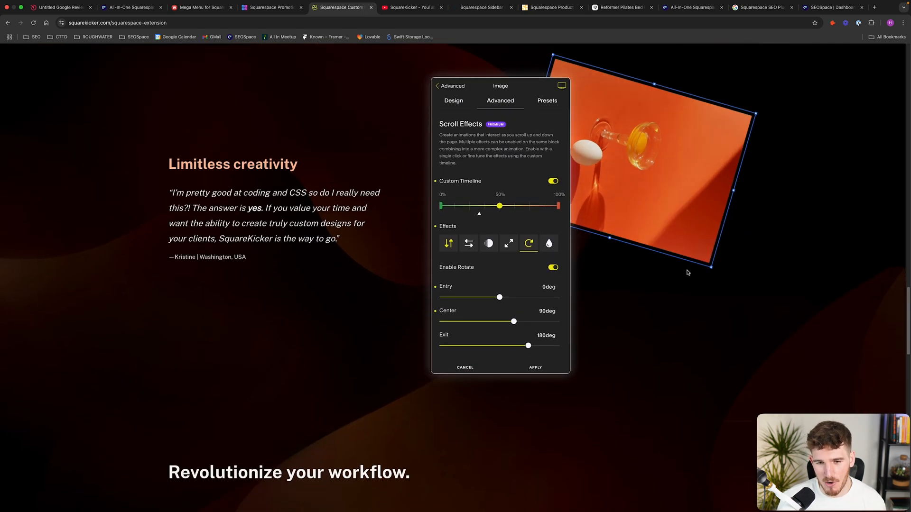
scroll(down, 3)
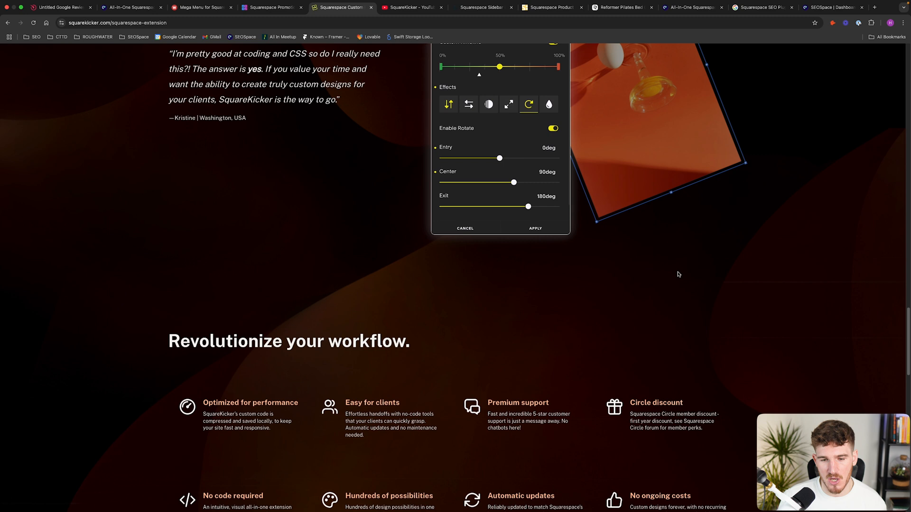
scroll(down, 3)
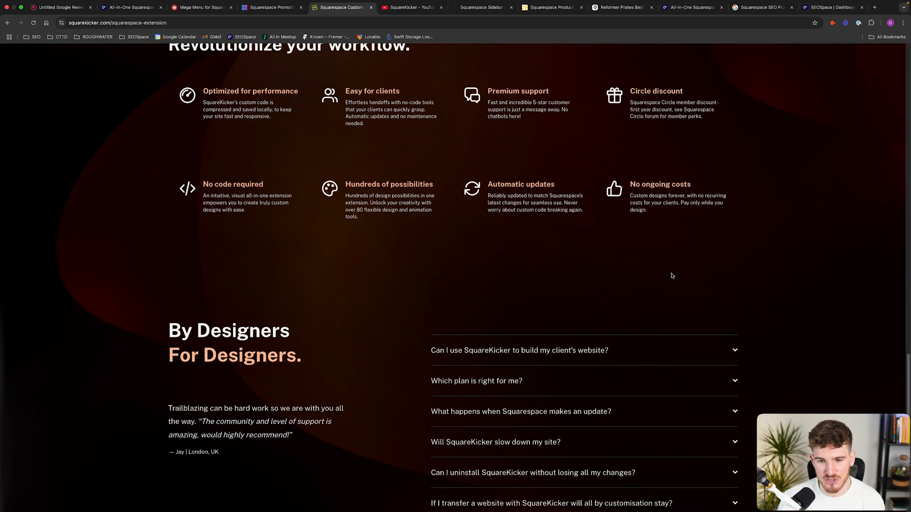
scroll(down, 3)
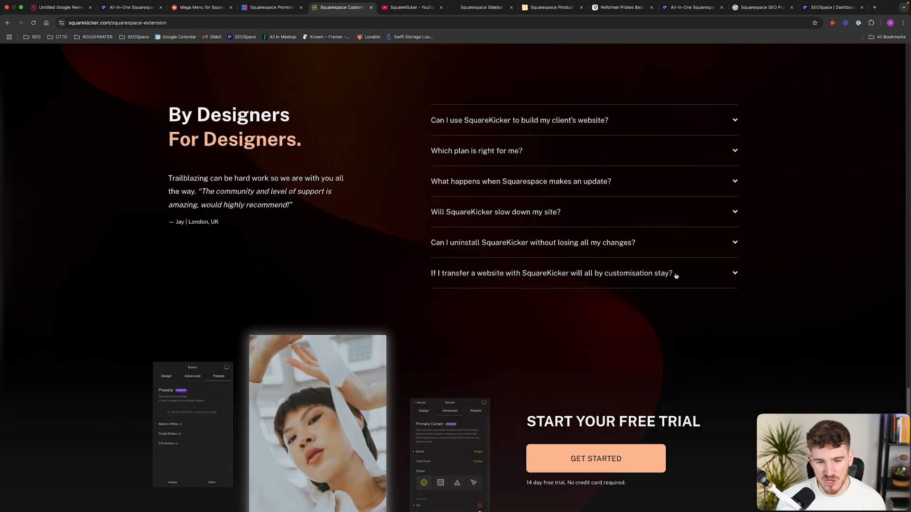
scroll(down, 3)
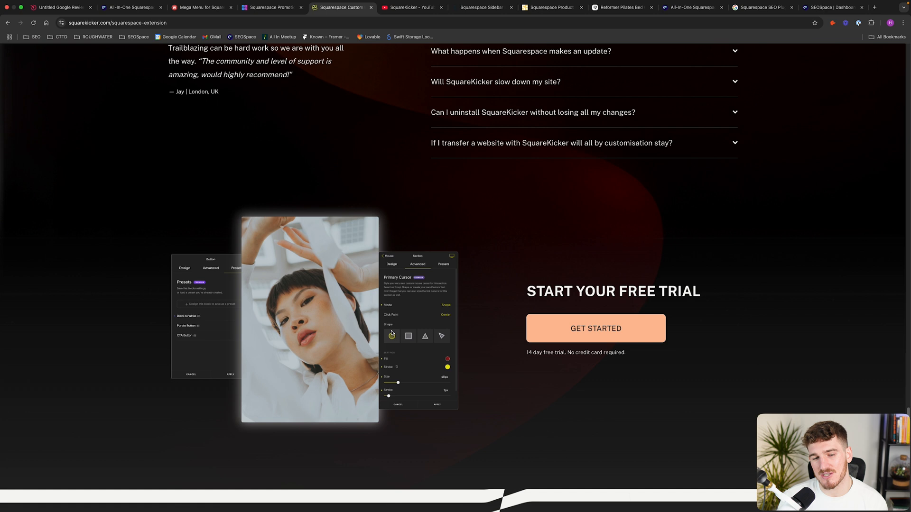
mouse_move(417, 187)
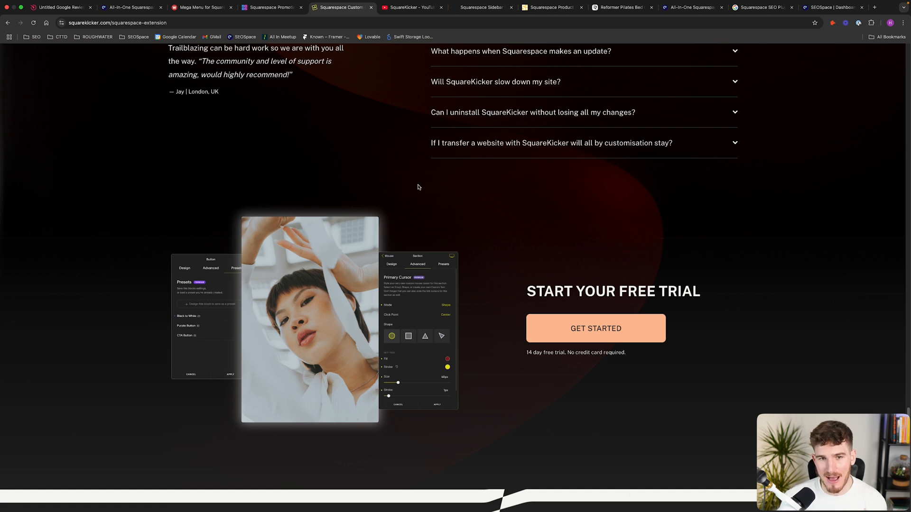
click(412, 6)
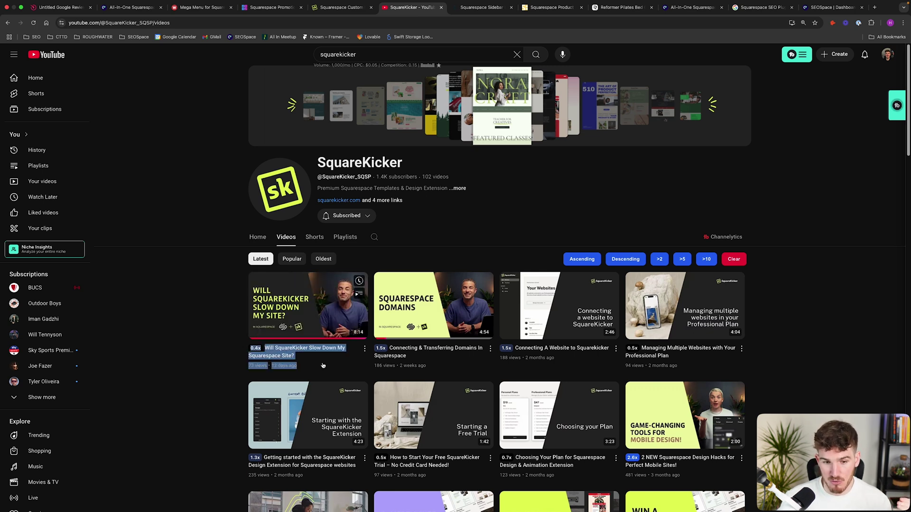
mouse_move(217, 337)
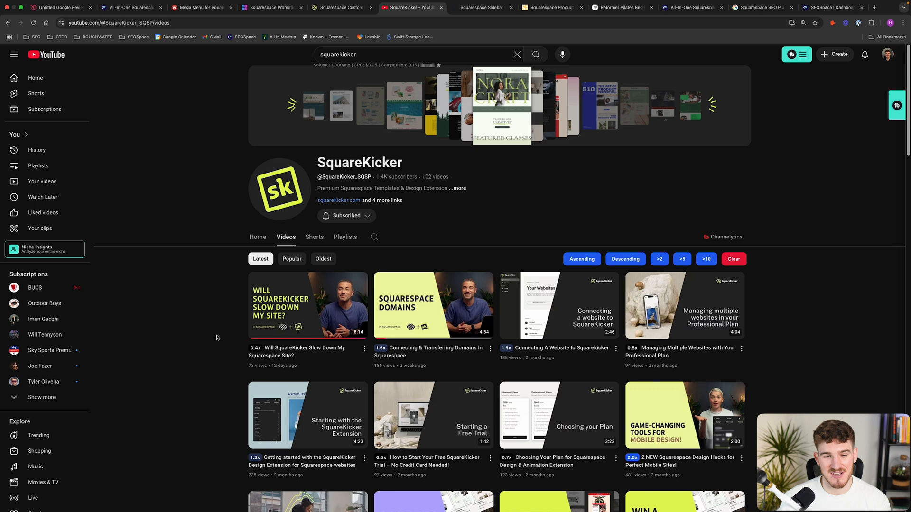
mouse_move(225, 324)
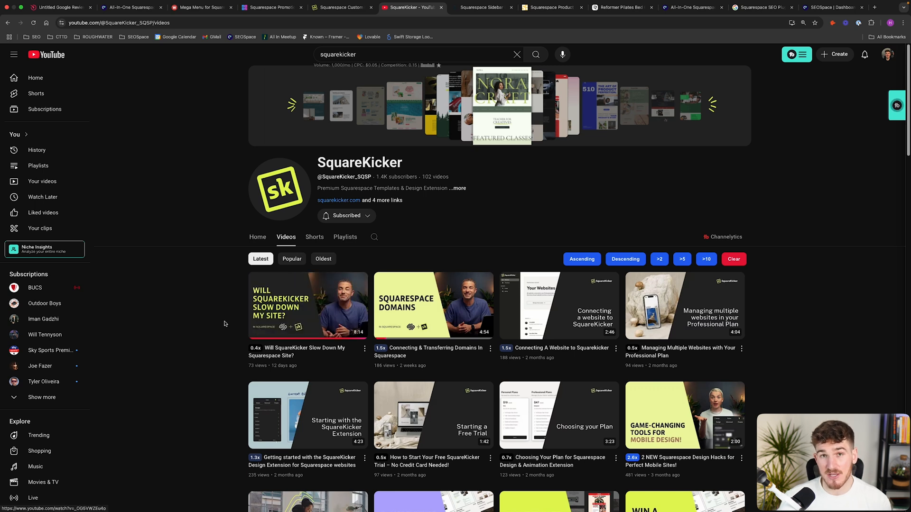
mouse_move(214, 323)
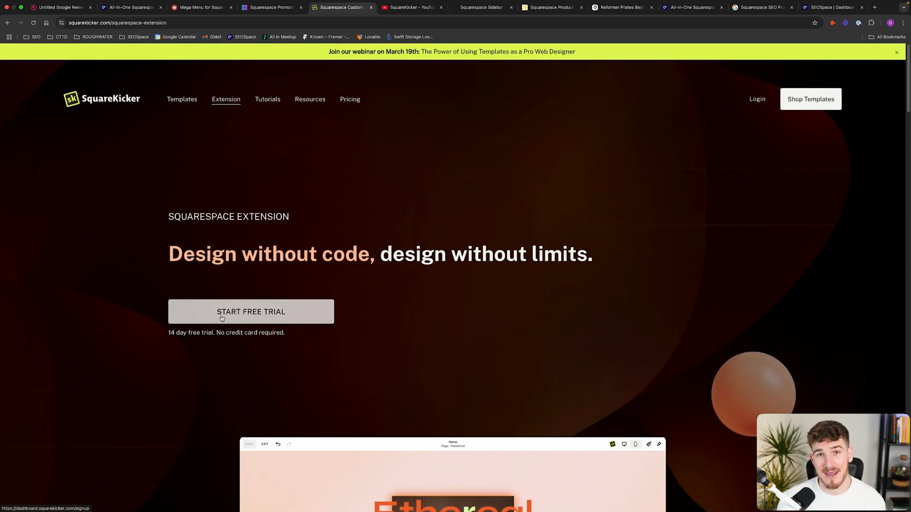
mouse_move(420, 286)
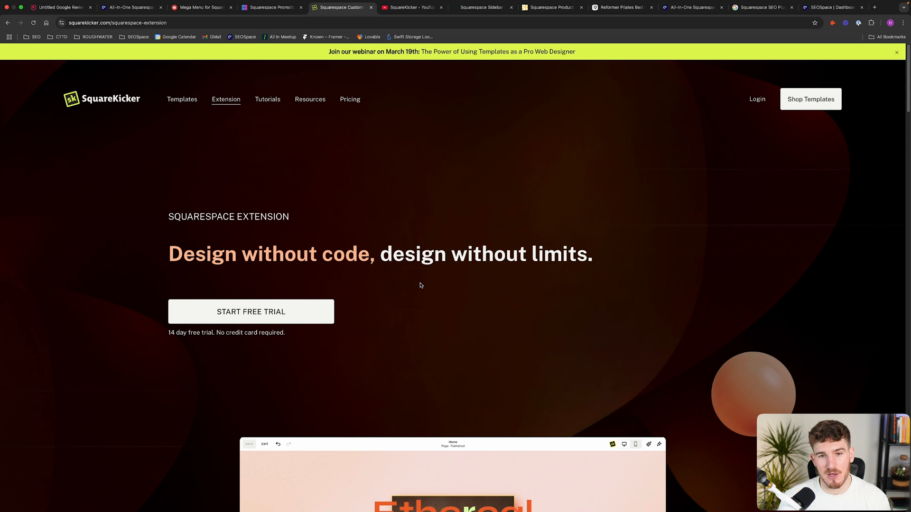
Step: Leave the SquareKicker channel for the SQSP Themes Squarespace Sidebar Plugin page priced at $59.00
click(481, 7)
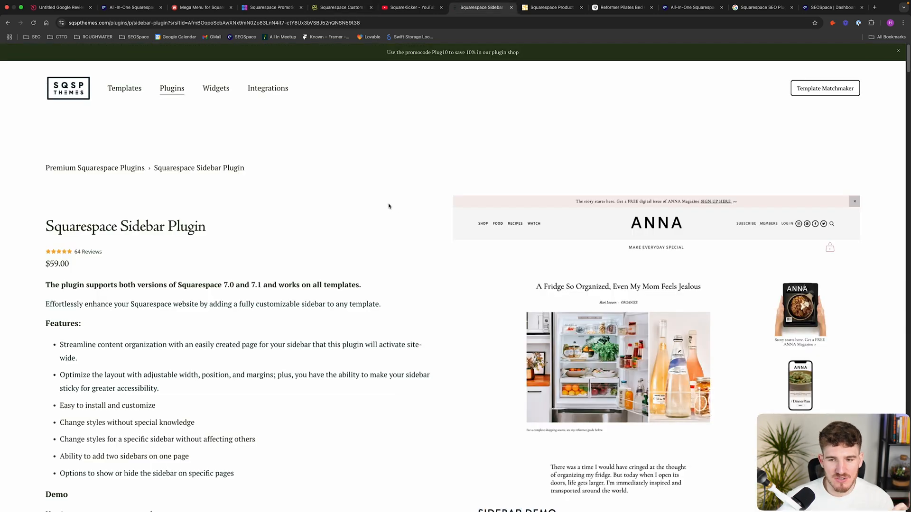
mouse_move(113, 240)
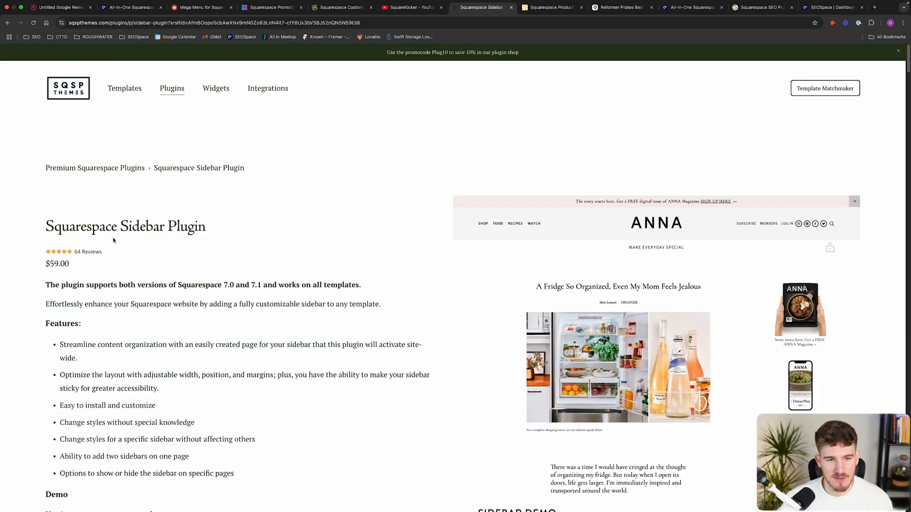
Step: Scroll through the Squarespace Sidebar Plugin page and its demo, then back toward the top
scroll(down, 3)
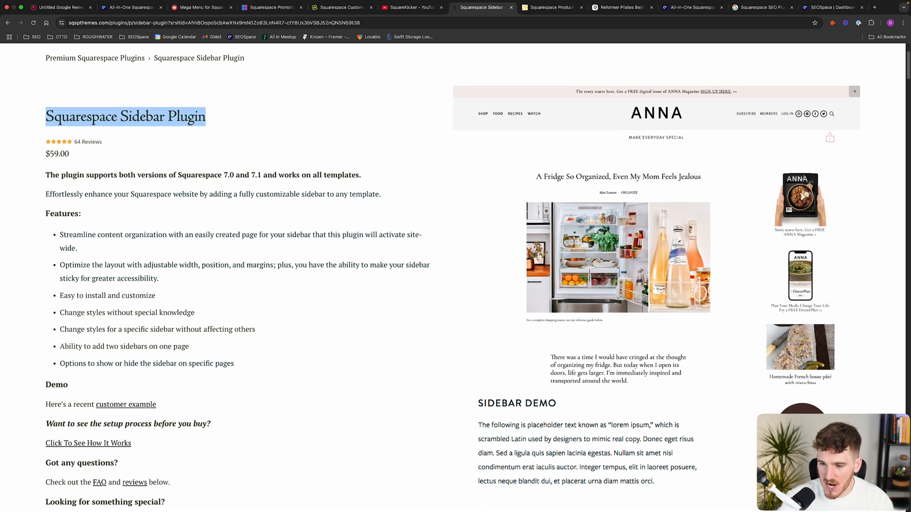
scroll(down, 3)
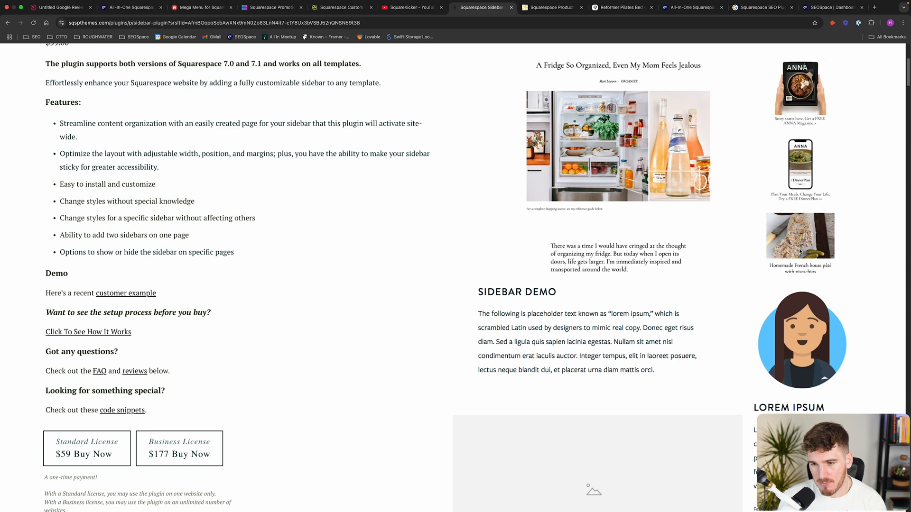
scroll(down, 3)
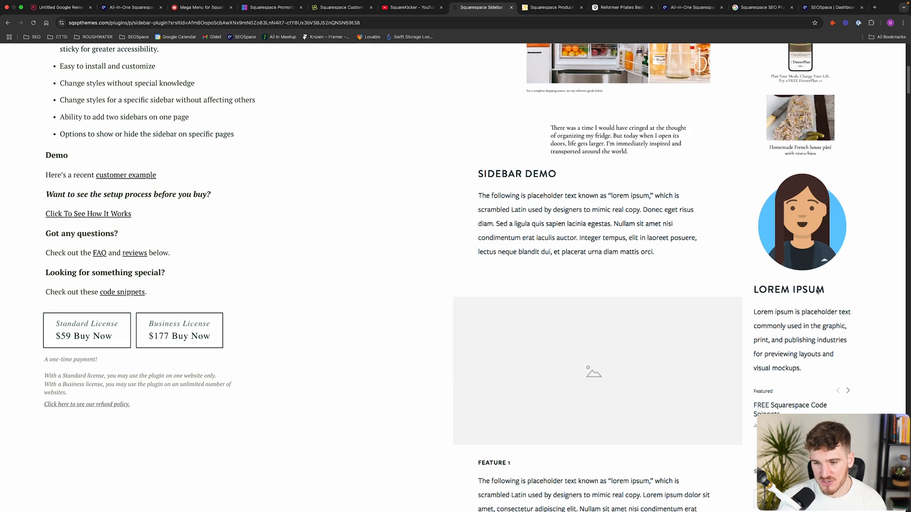
scroll(down, 3)
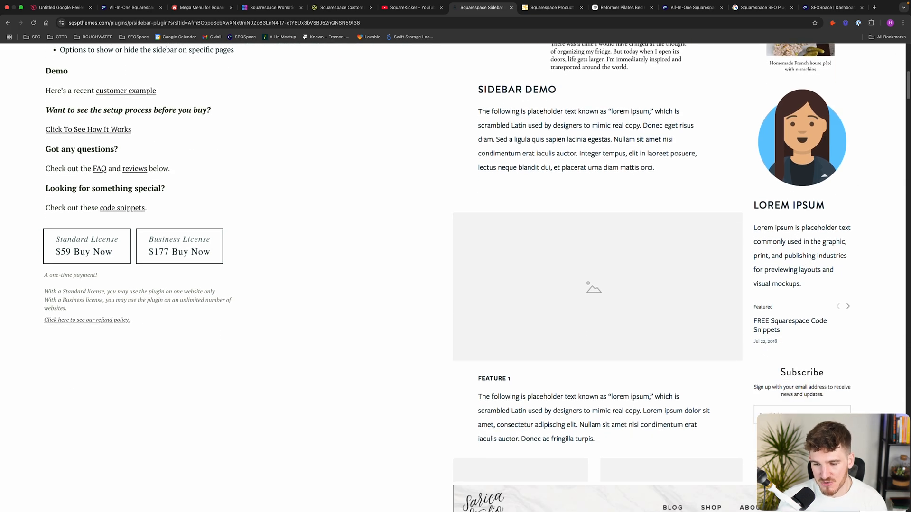
scroll(down, 3)
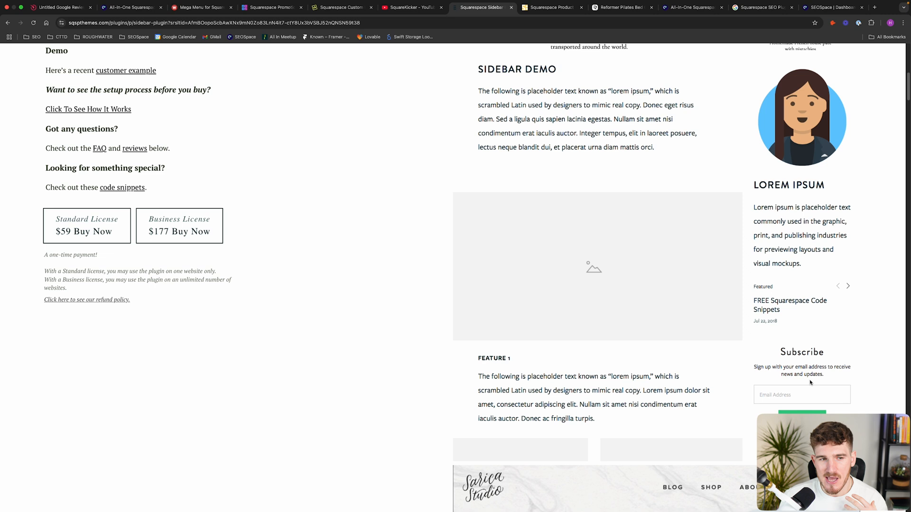
scroll(up, 3)
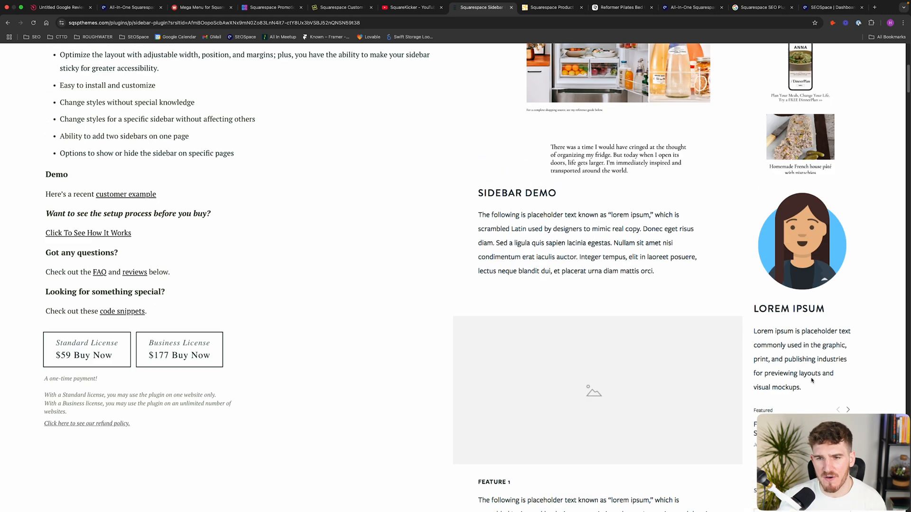
scroll(up, 3)
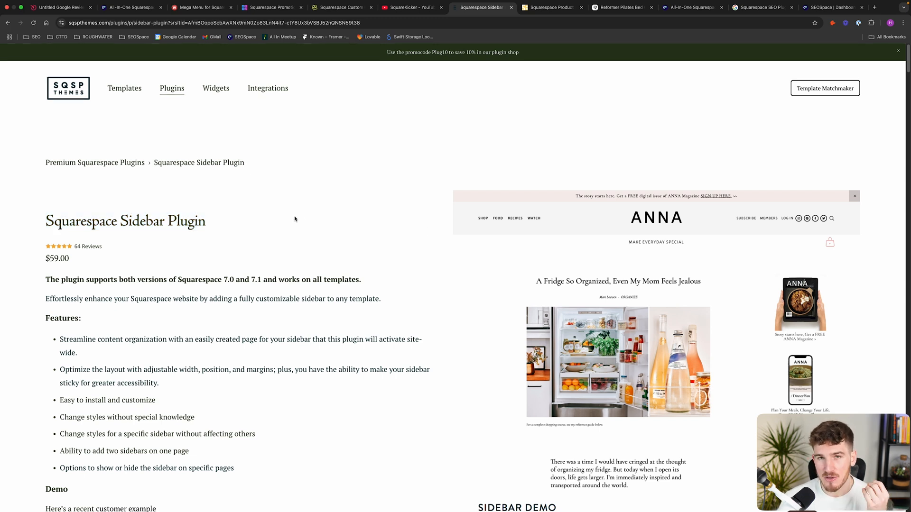
Step: Finish reviewing the sidebar plugin page and move to the Product Page Dropdowns plugin page
scroll(down, 3)
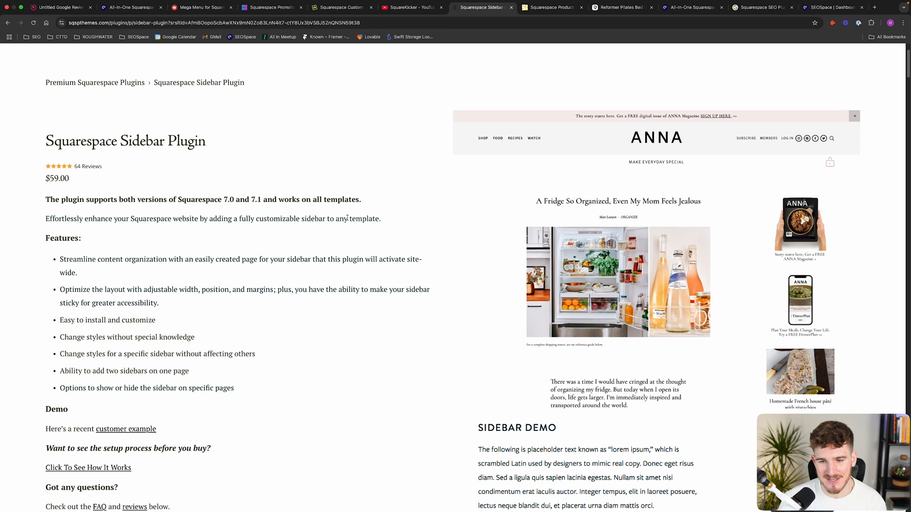
mouse_move(413, 222)
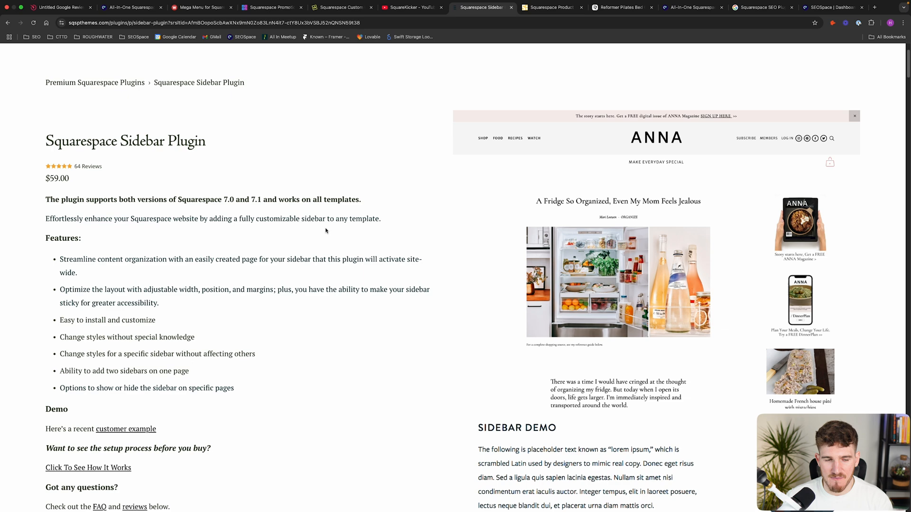
scroll(down, 3)
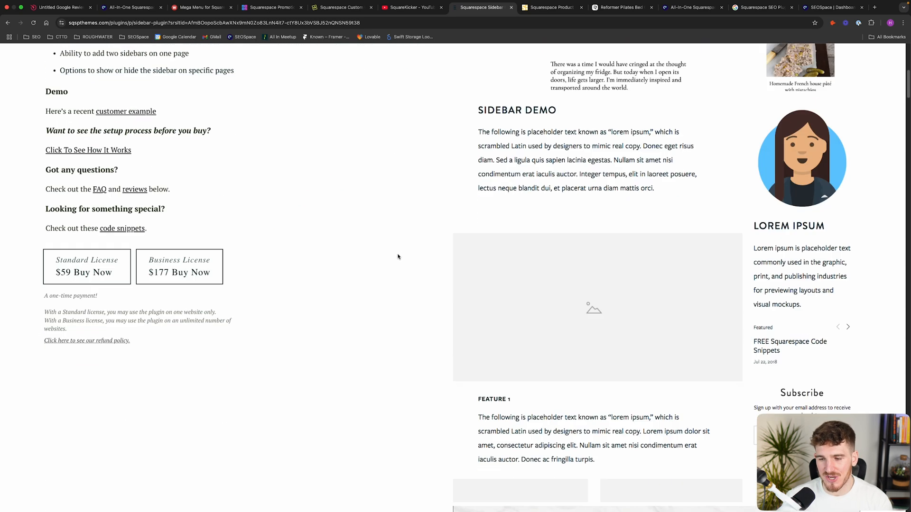
scroll(up, 3)
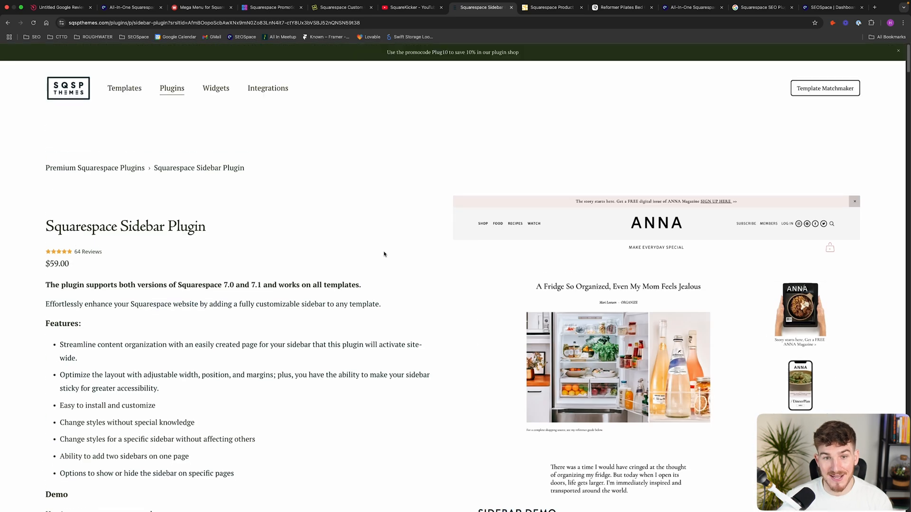
click(550, 6)
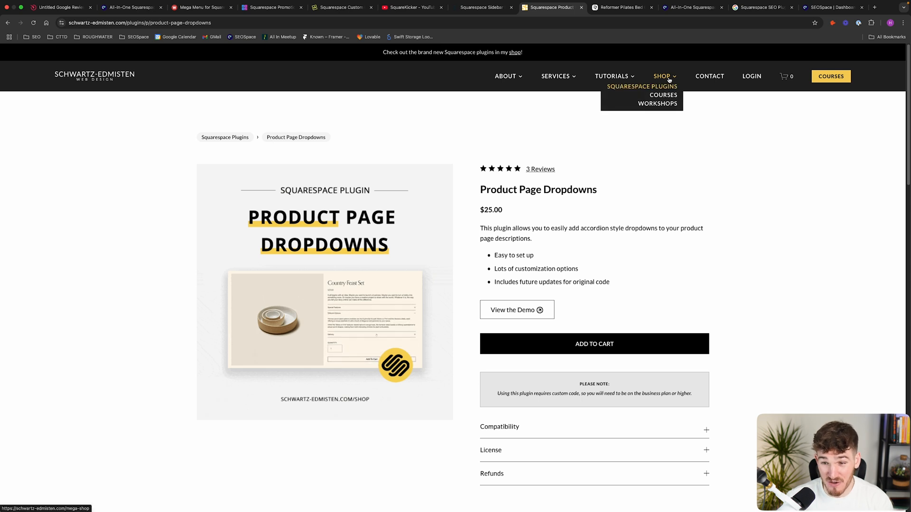
mouse_move(611, 75)
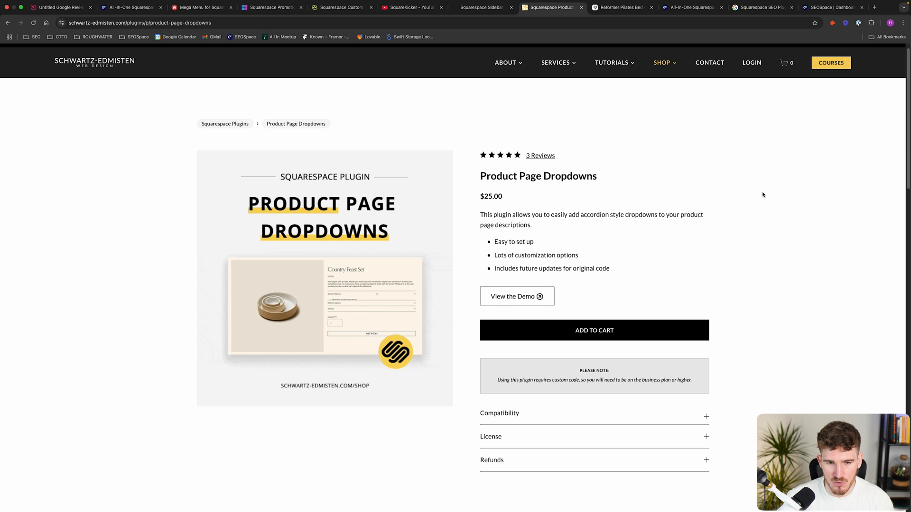
Step: Review the Product Page Dropdowns plugin page, then switch to the Reformer Pilates CoreMaster bed example
scroll(down, 3)
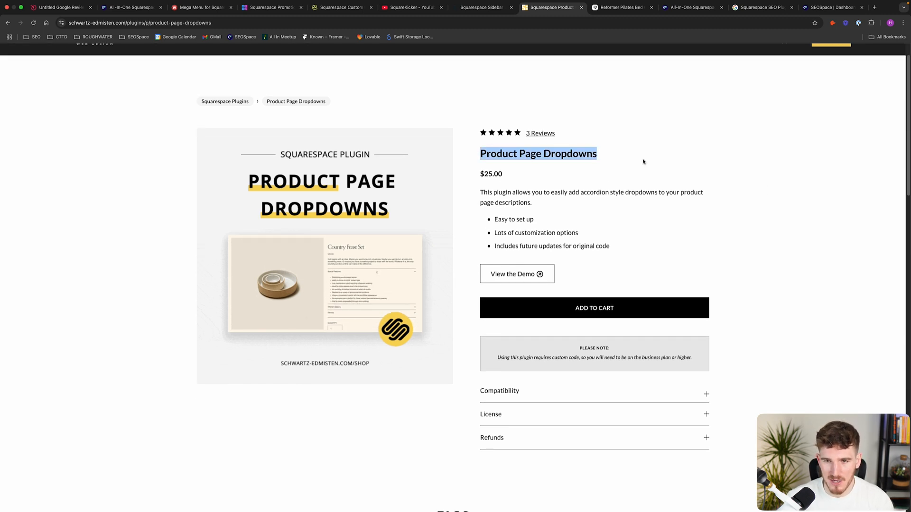
click(620, 7)
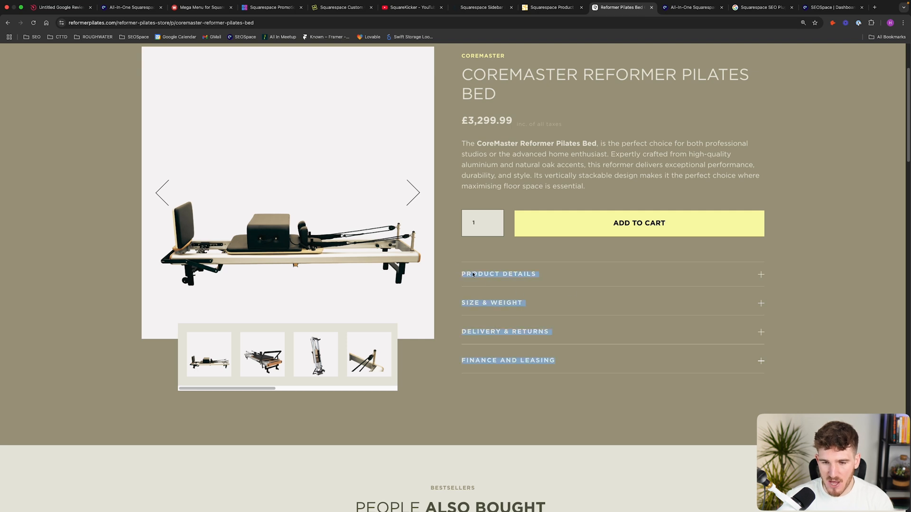
click(498, 273)
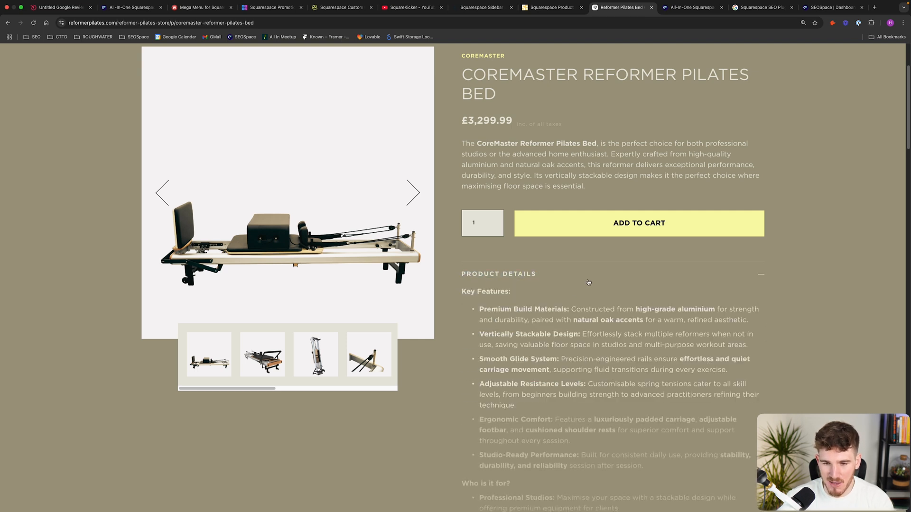
scroll(down, 3)
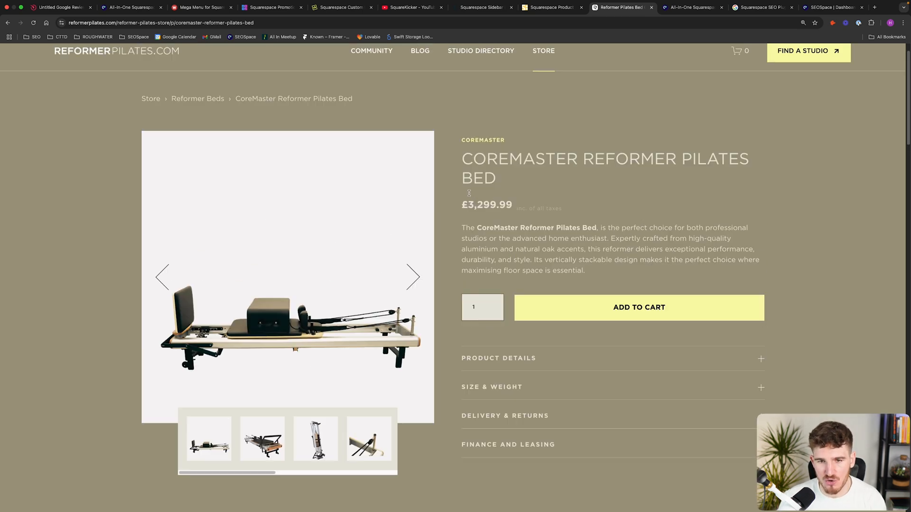
scroll(down, 3)
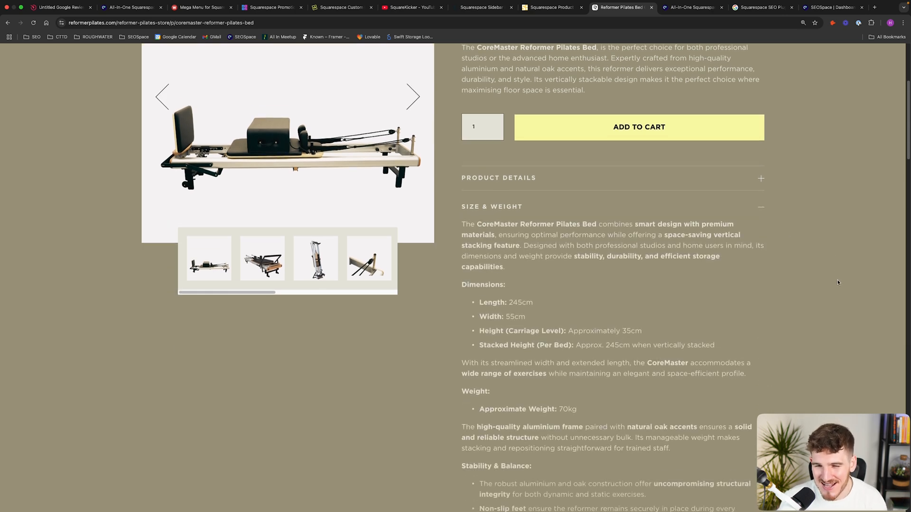
scroll(down, 3)
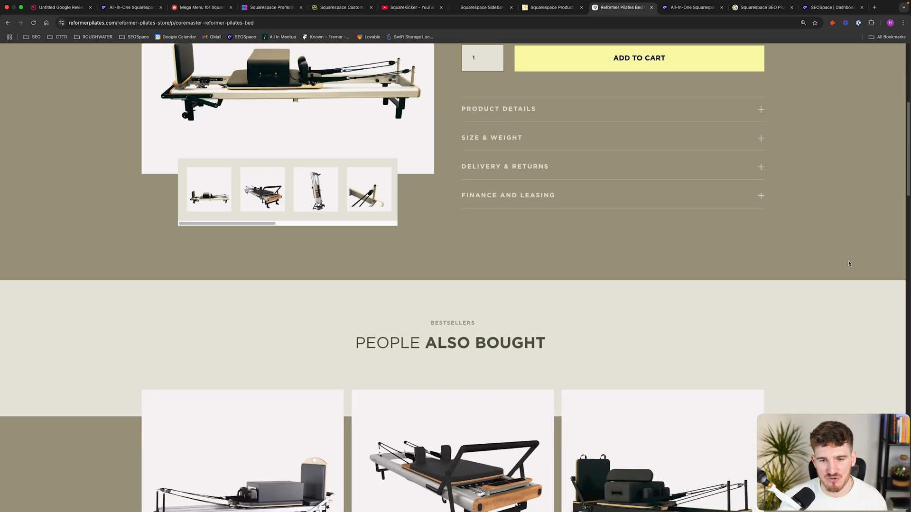
scroll(up, 3)
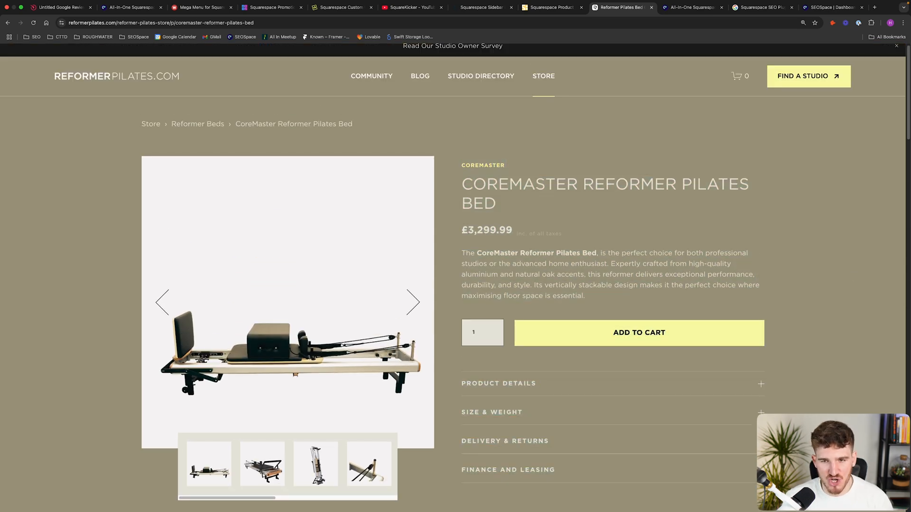
mouse_move(845, 319)
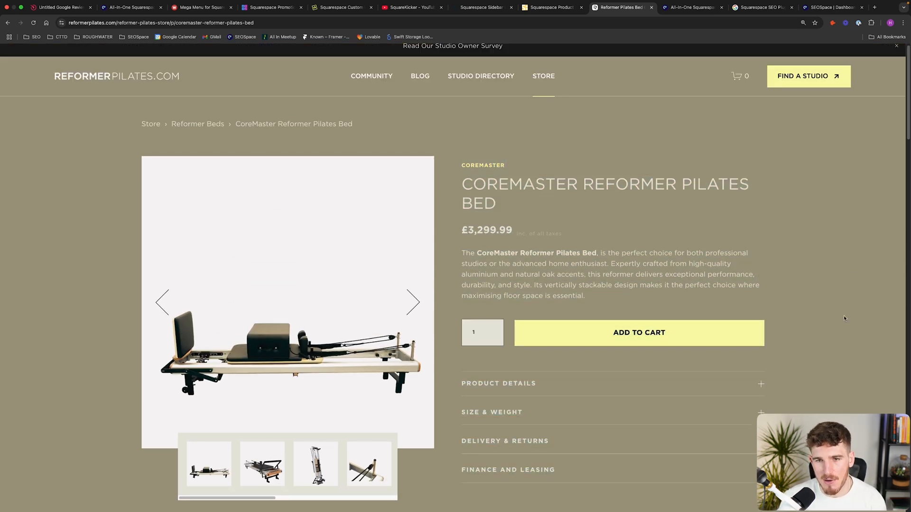
click(551, 6)
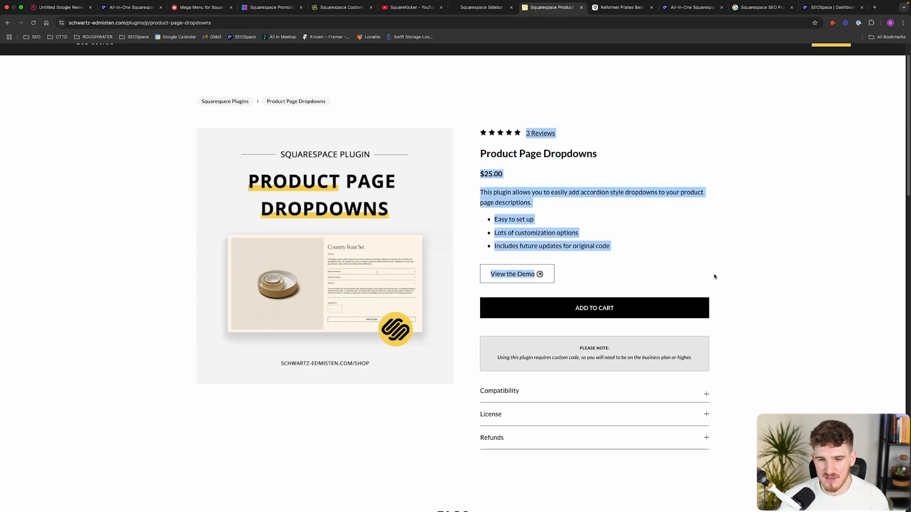
click(763, 247)
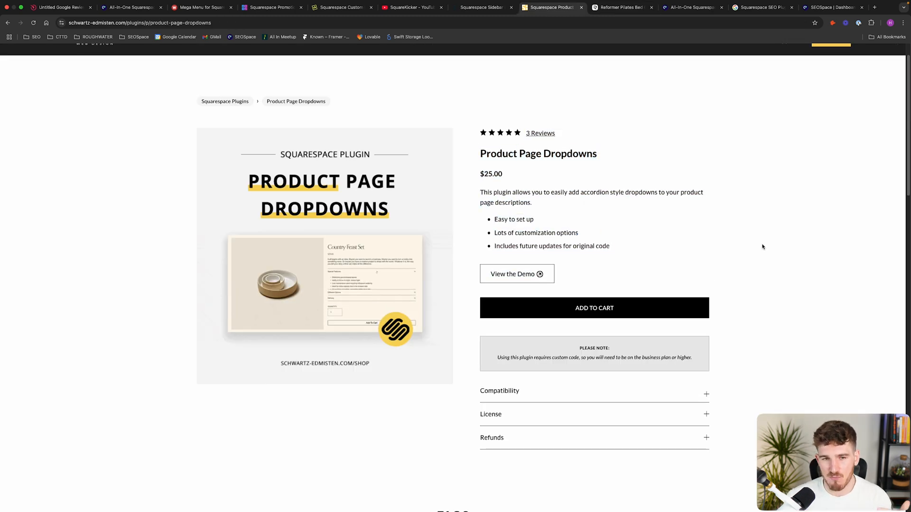
scroll(up, 3)
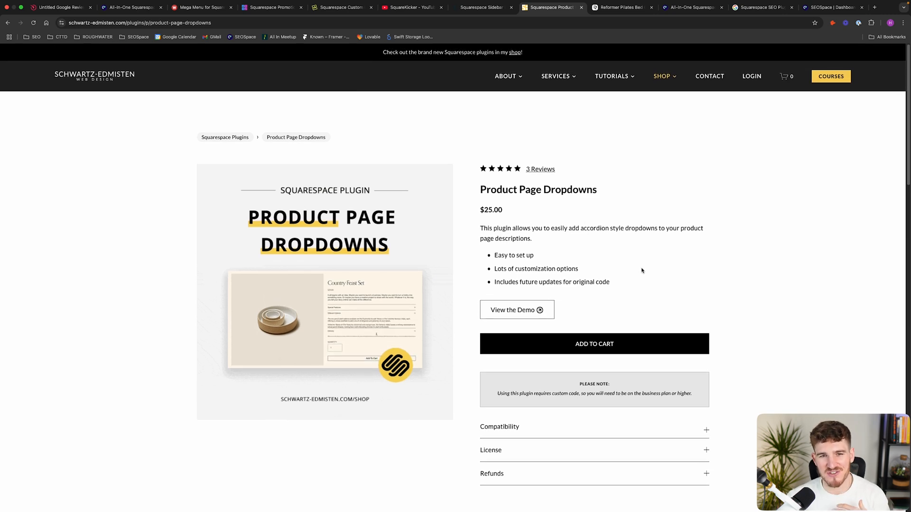
mouse_move(338, 7)
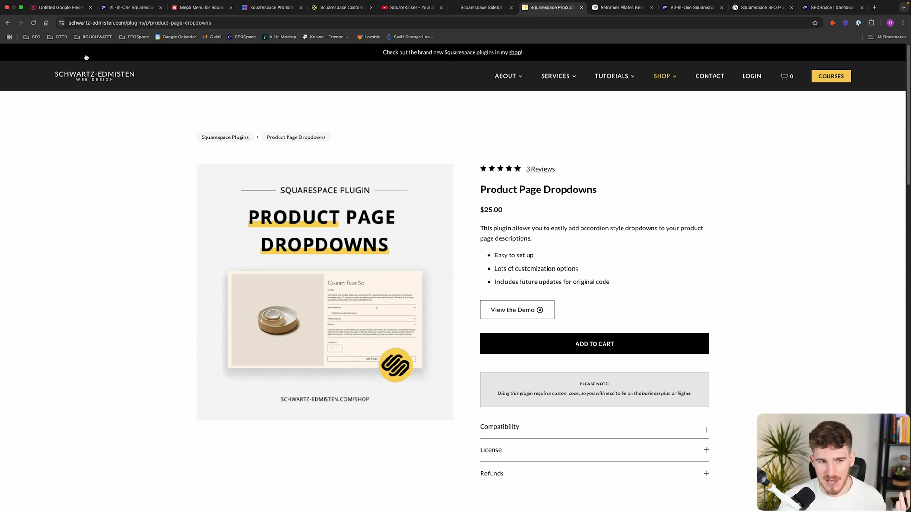
mouse_move(273, 7)
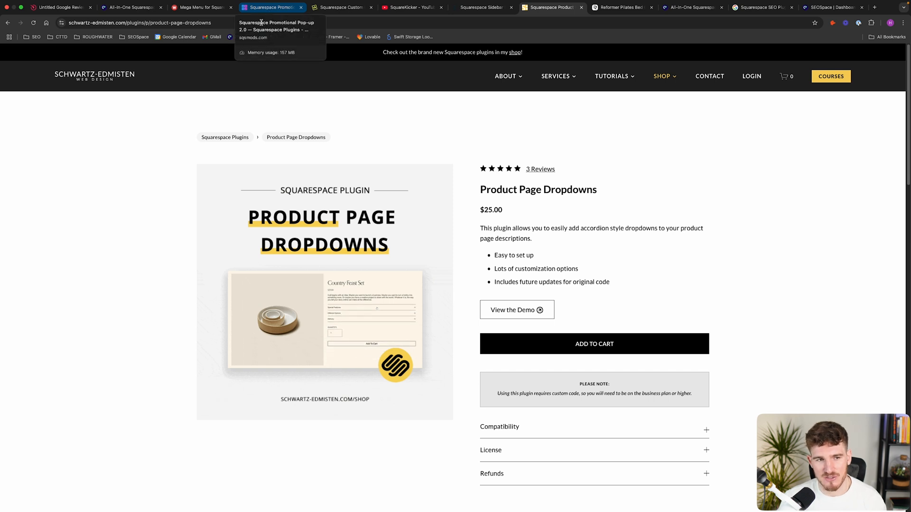
mouse_move(695, 182)
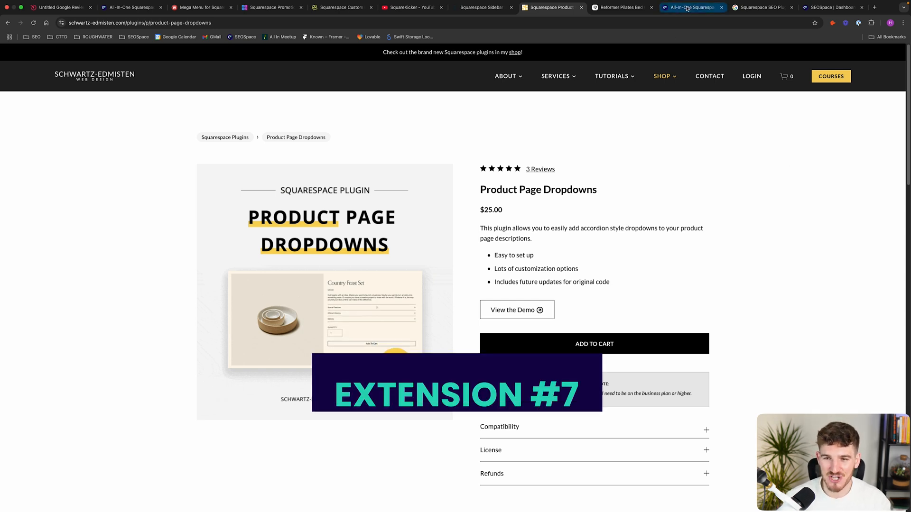
Step: Return to the SEOSpace website and reveal the plugin panel's 98/100 score with its SEO advice dropdowns
click(691, 6)
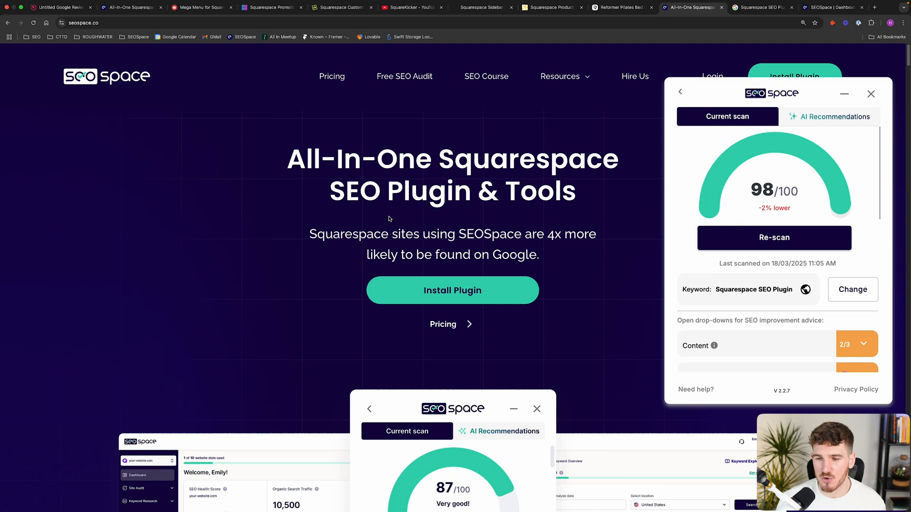
mouse_move(829, 263)
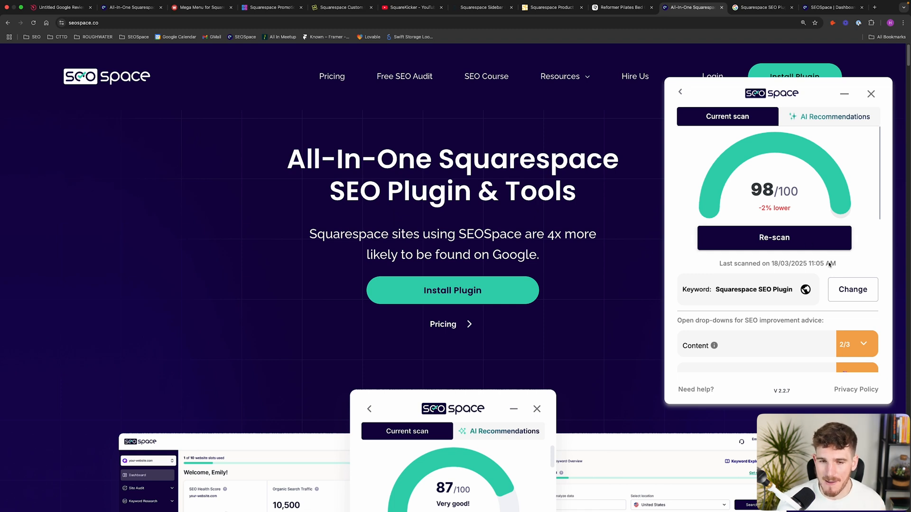
scroll(down, 3)
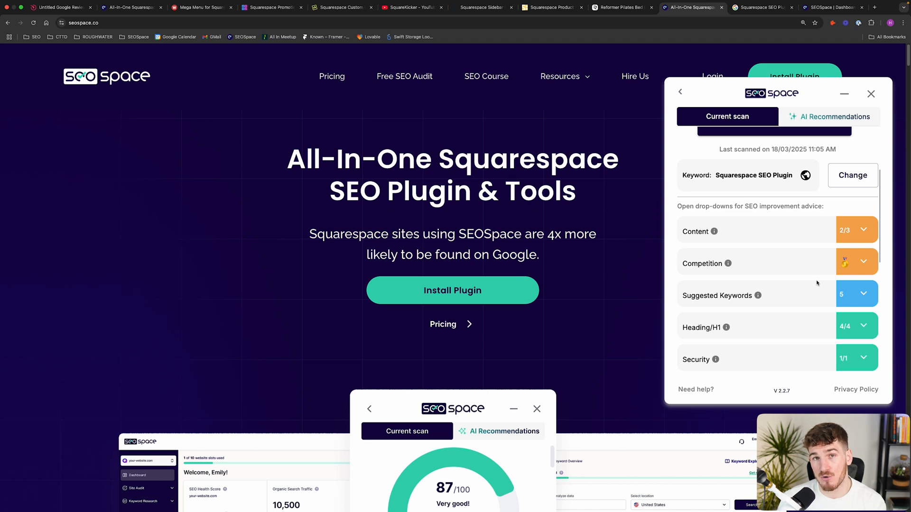
scroll(down, 3)
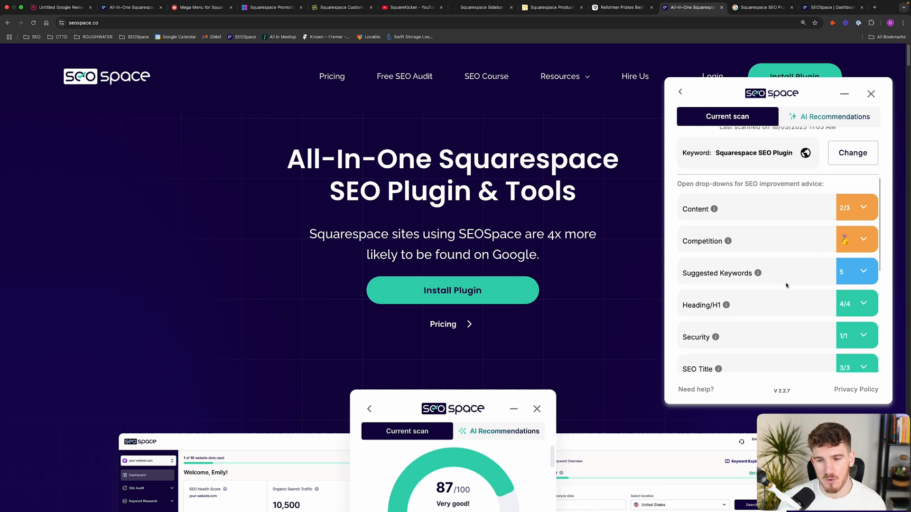
scroll(up, 3)
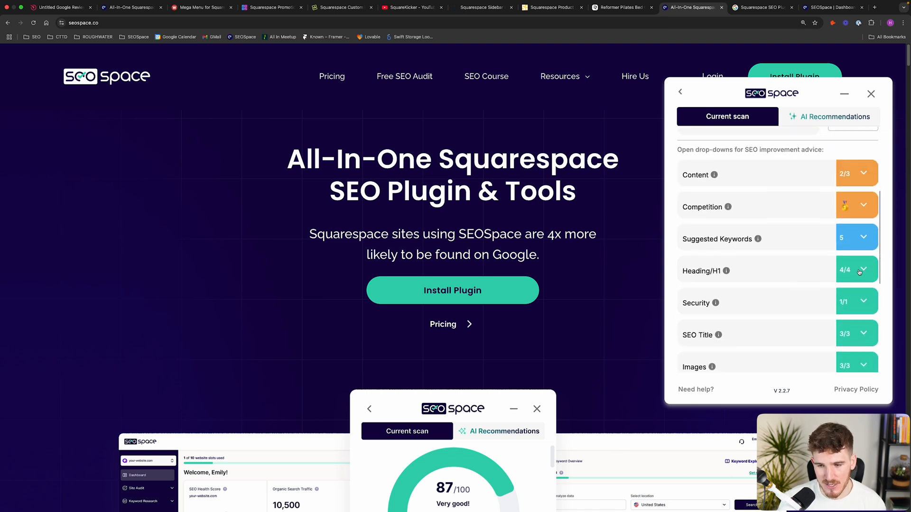
Step: Expand the Heading/H1 advice confirming the heading is optimized, then show Google results for Squarespace SEO Plugin
click(851, 270)
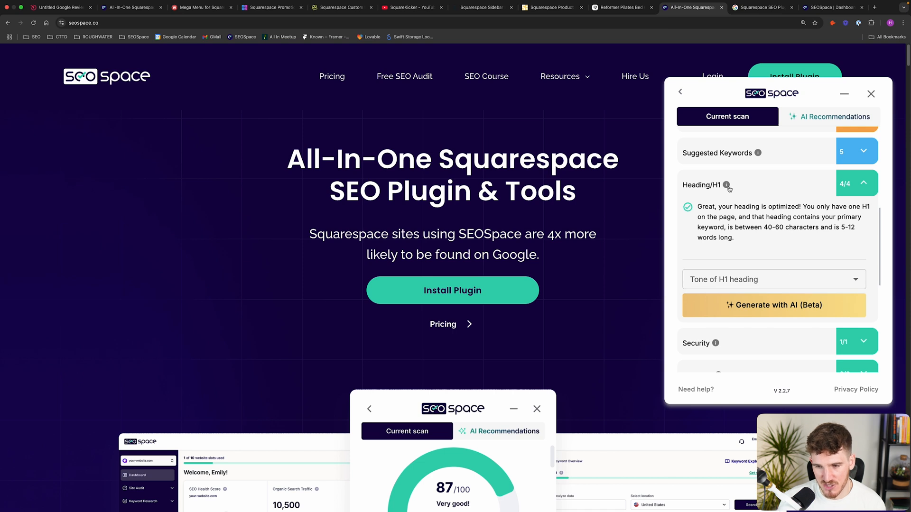
mouse_move(725, 185)
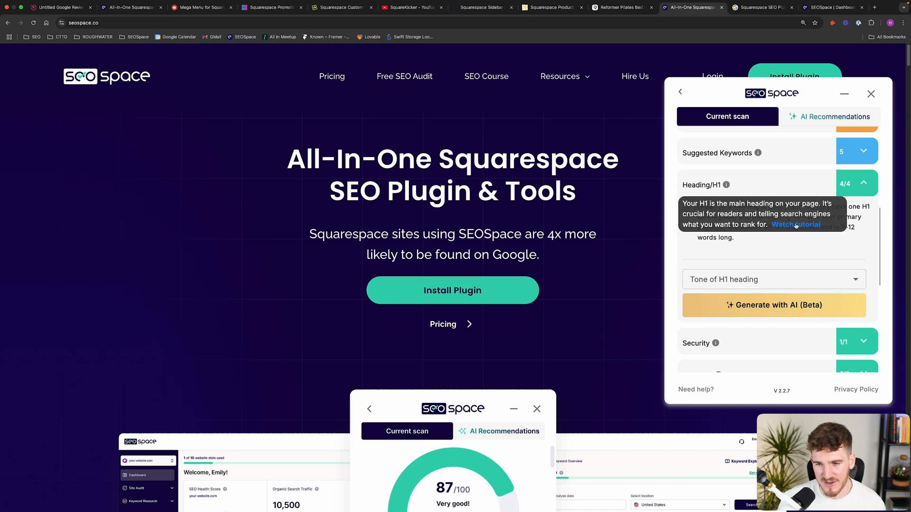
scroll(up, 3)
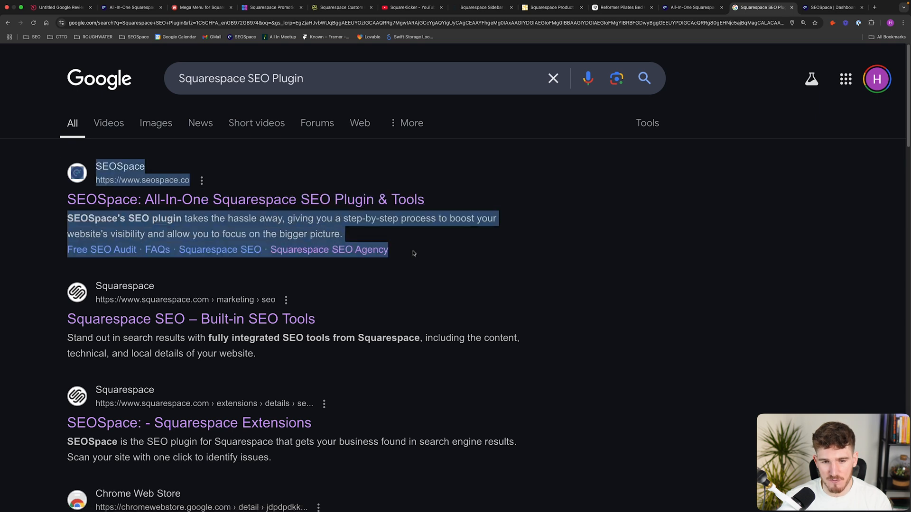
Step: Clear the highlighted text on SEOSpace's top Google search result
click(546, 211)
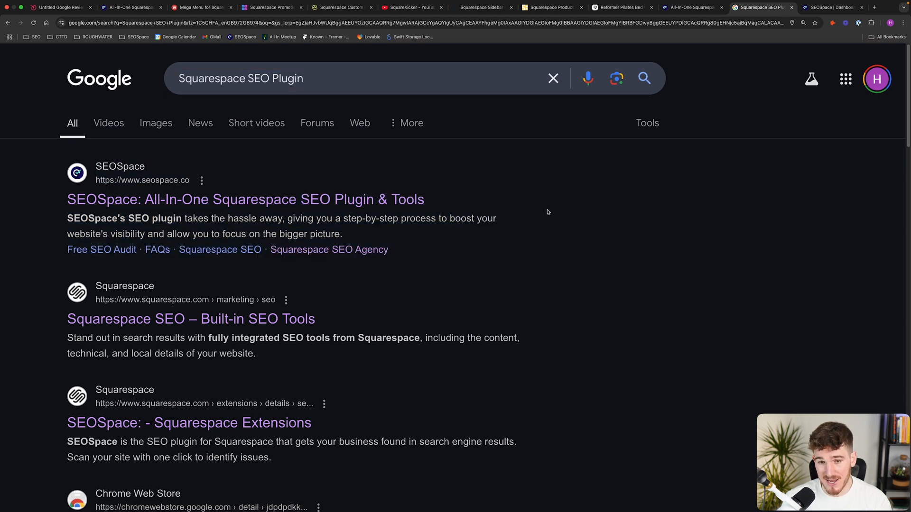
mouse_move(607, 217)
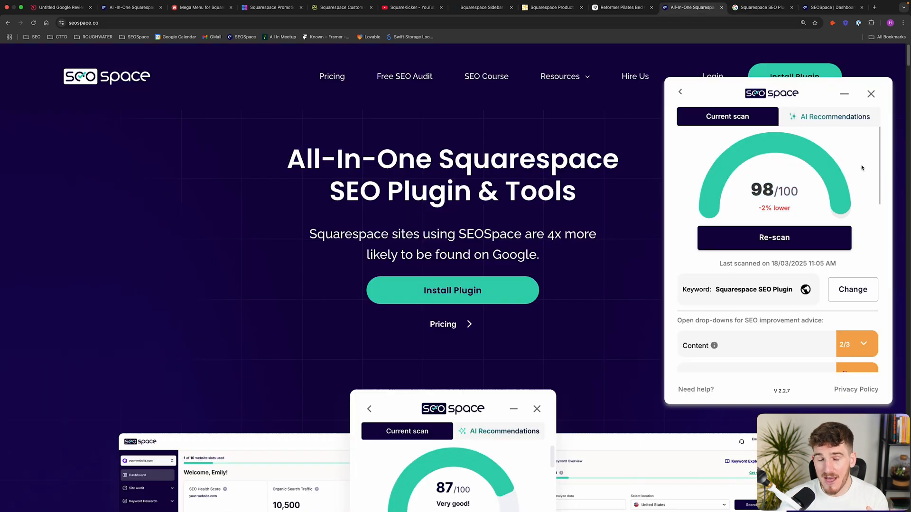
mouse_move(852, 146)
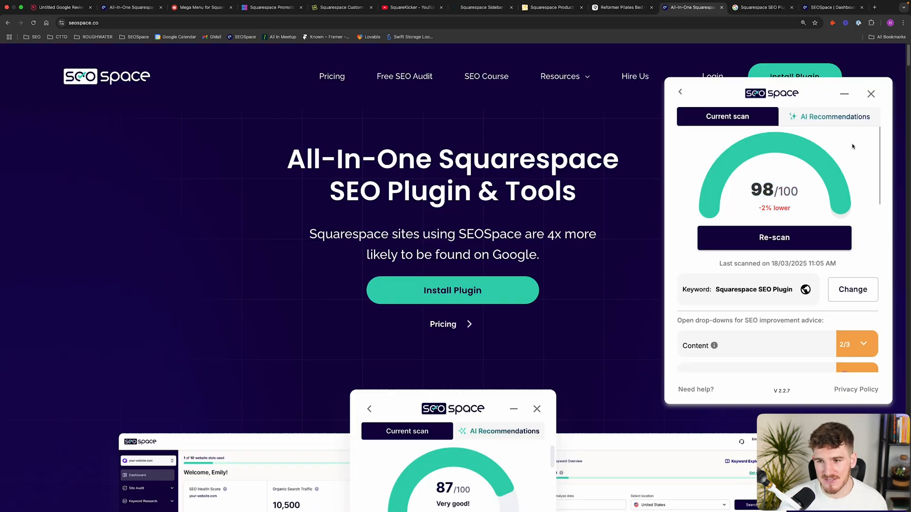
Step: Show the AI Recommendations chat, reopen the plugin panel, and go to the SEOSpace YouTube channel
click(829, 116)
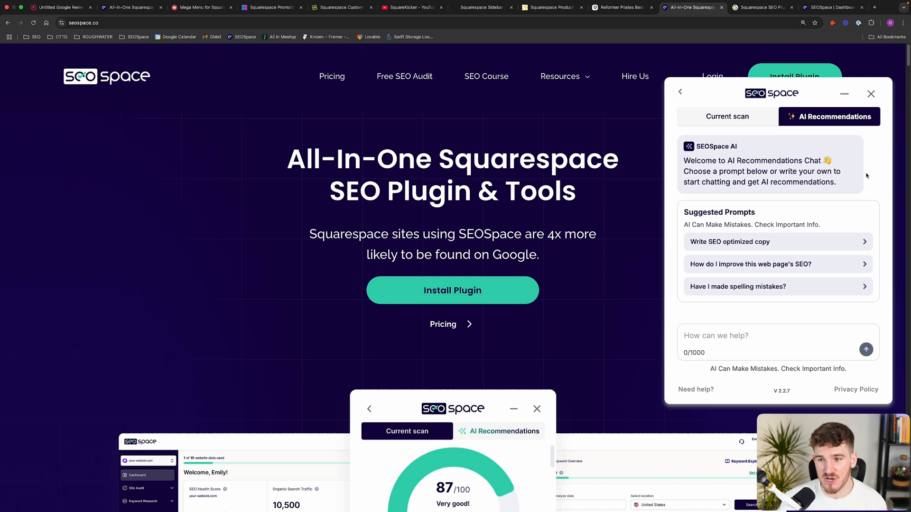
click(871, 94)
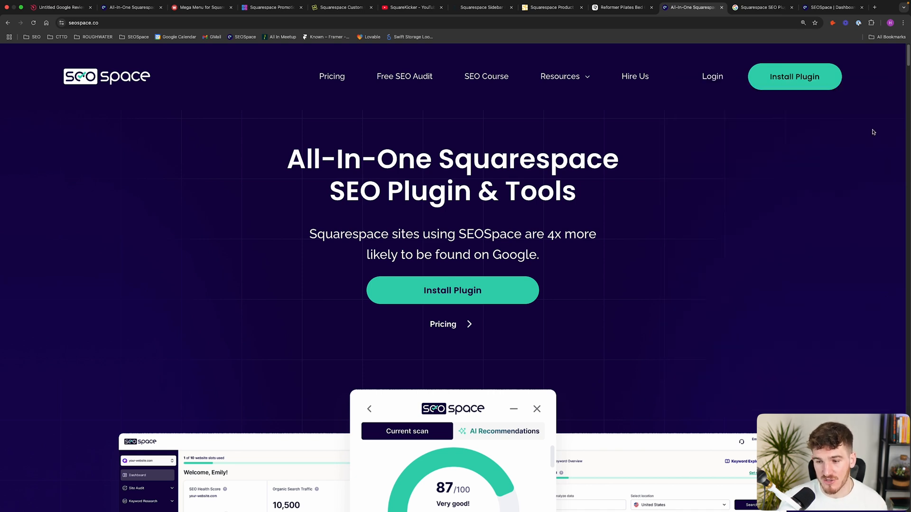
click(794, 76)
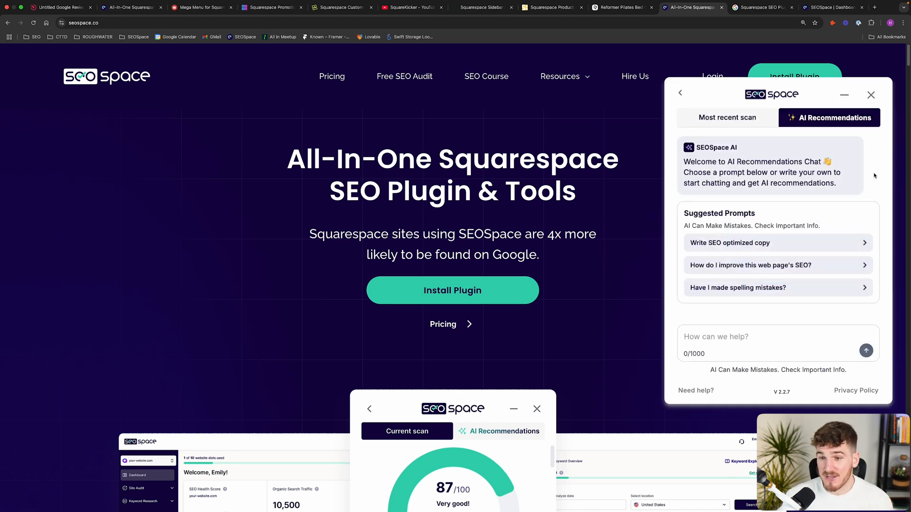
mouse_move(728, 249)
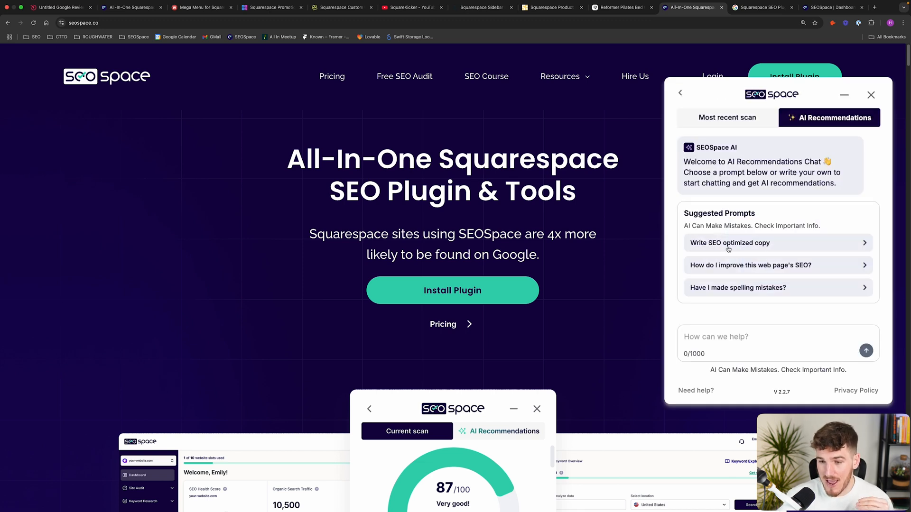
mouse_move(702, 272)
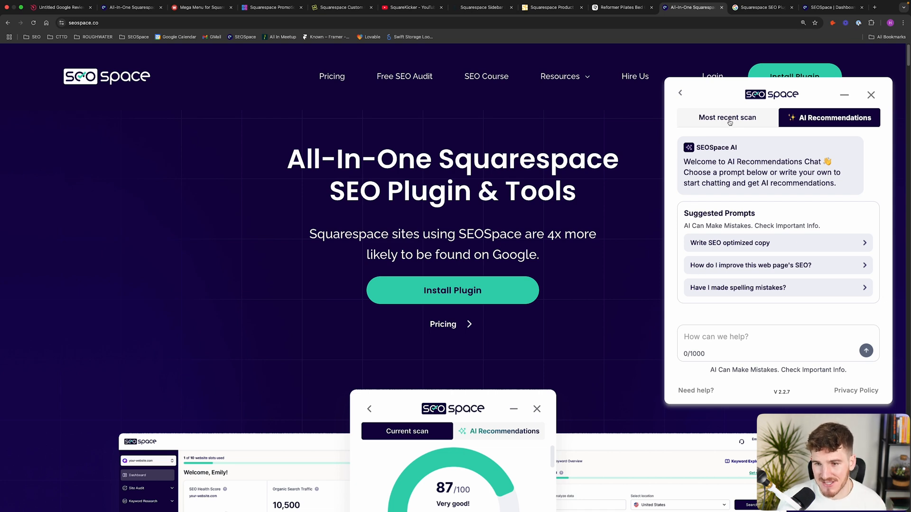
mouse_move(733, 296)
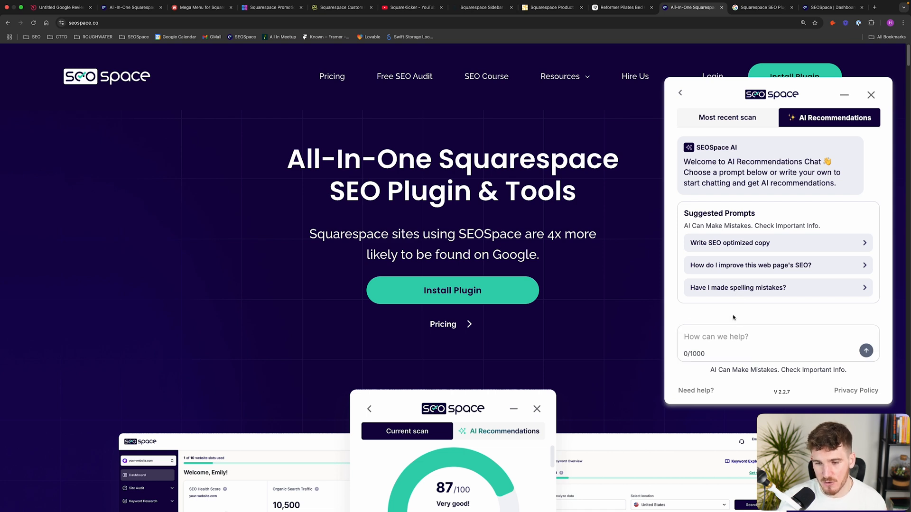
mouse_move(734, 336)
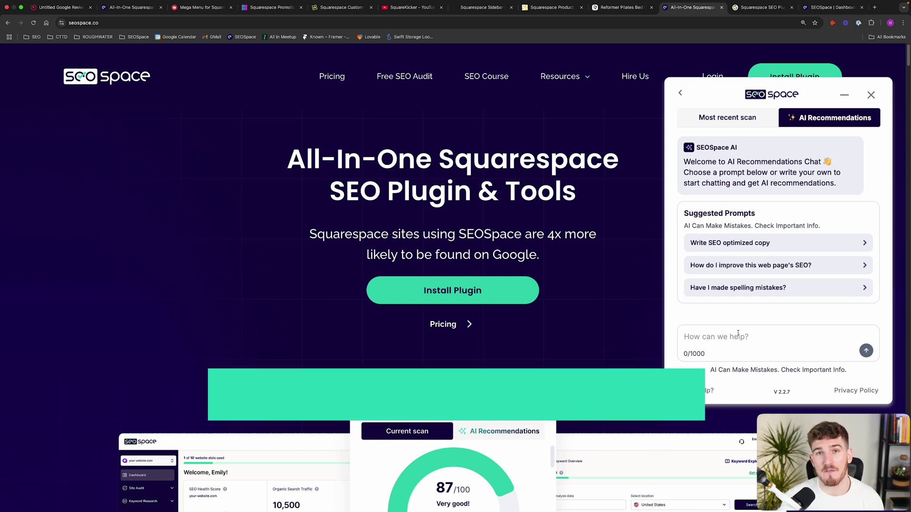
click(410, 7)
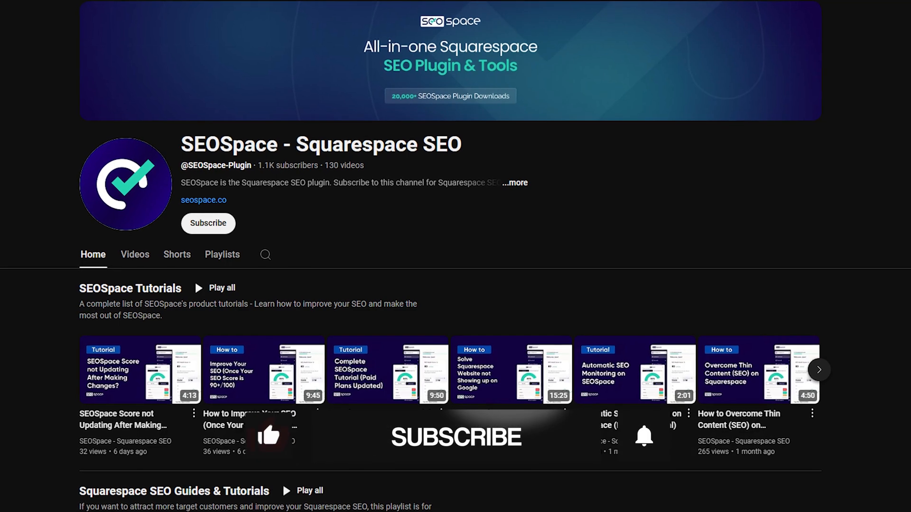